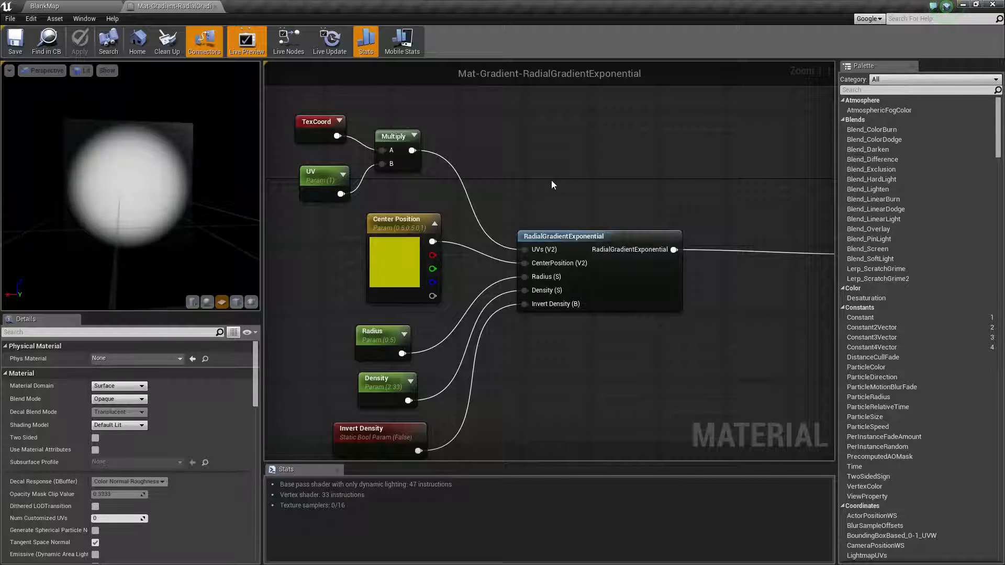
pyautogui.moveTo(549, 354)
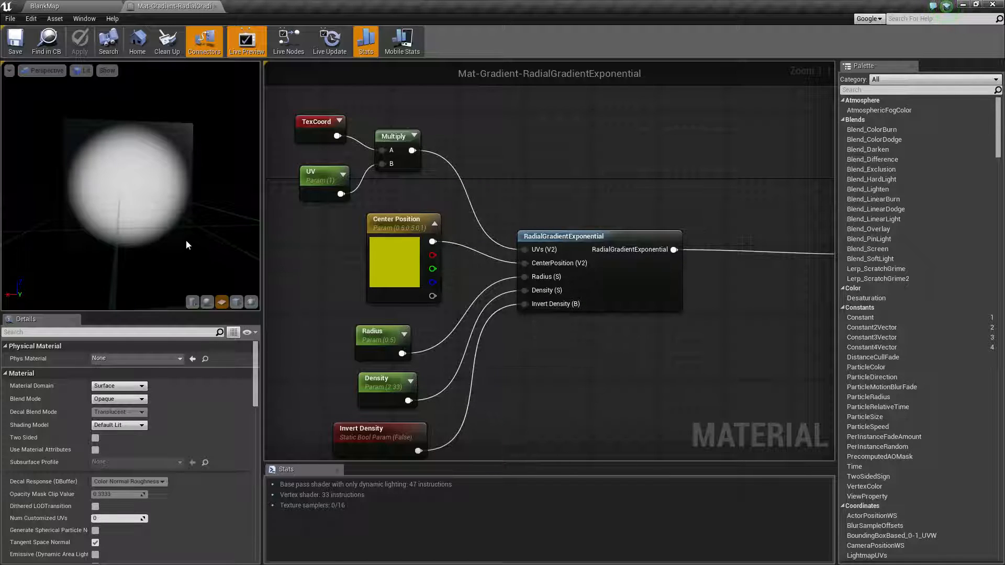
pyautogui.moveTo(123, 205)
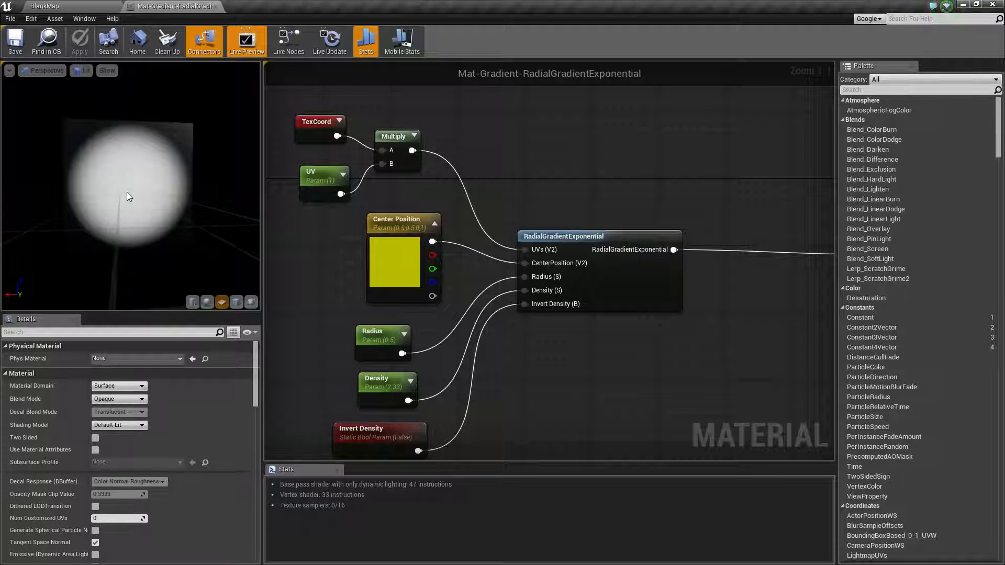
# Inspect the RadialGradientExponential node, search 'radial', and bring up the Content Browser's Gradient folder
pyautogui.click(562, 236)
pyautogui.write('radioa')
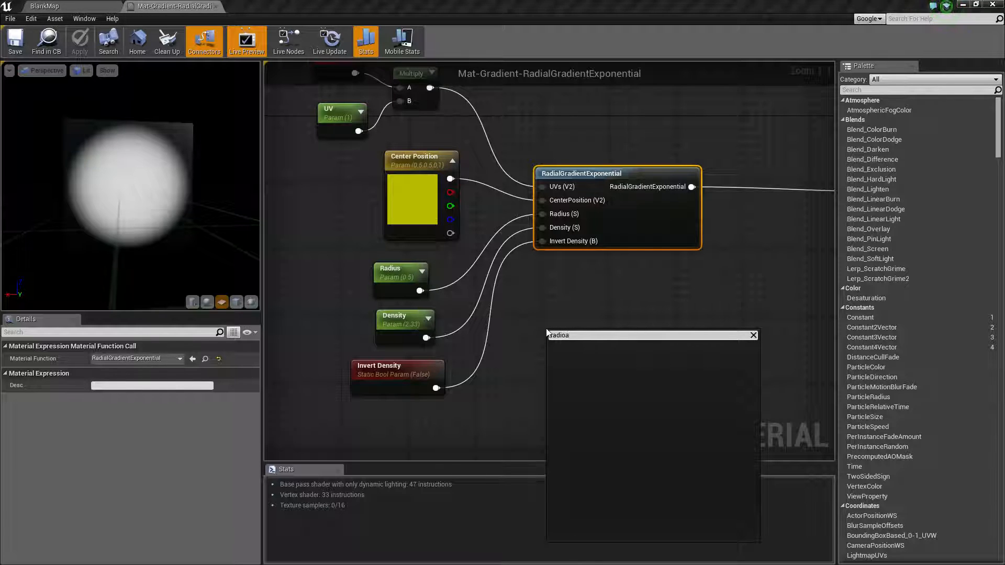
pyautogui.write('radial')
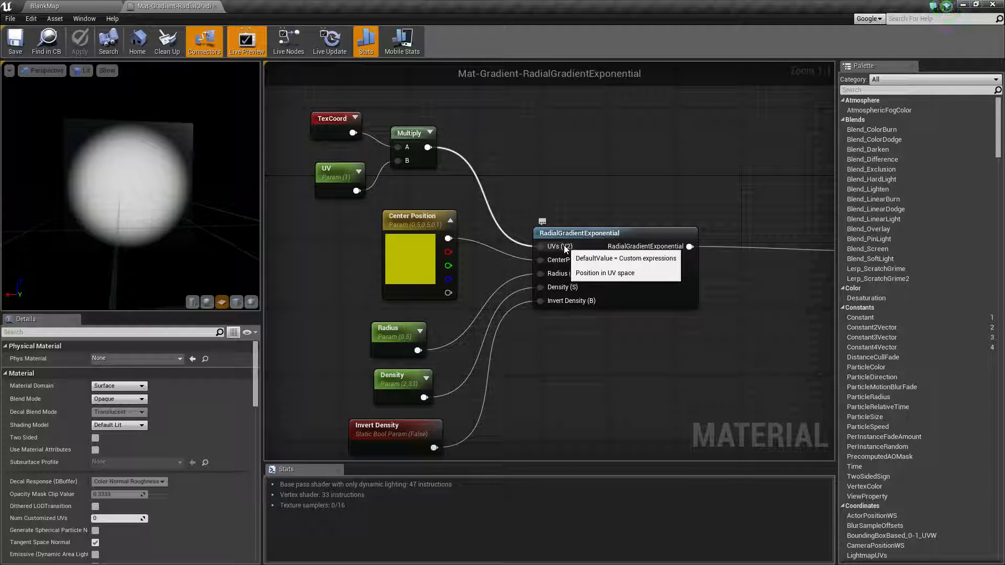
pyautogui.moveTo(280, 104)
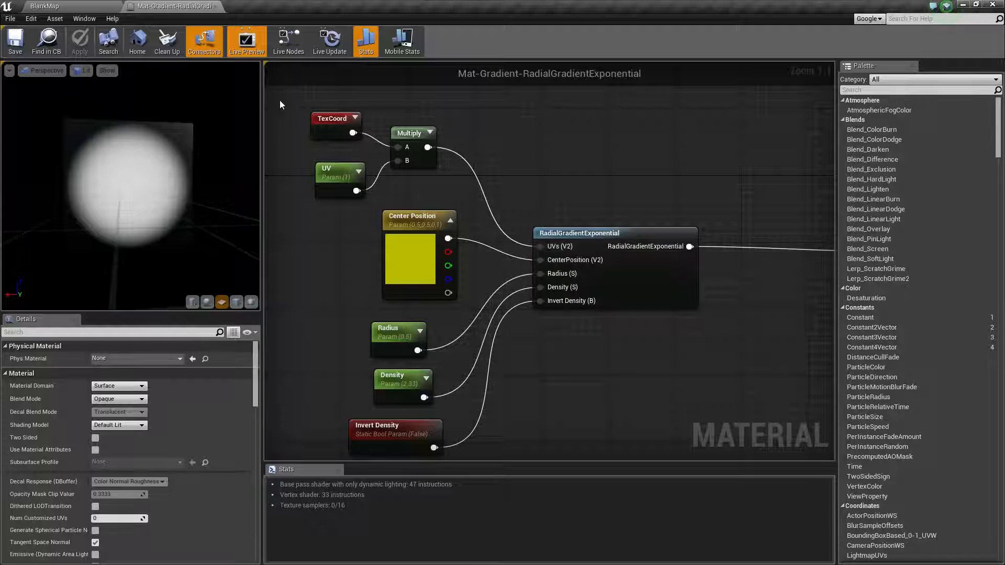
pyautogui.click(334, 118)
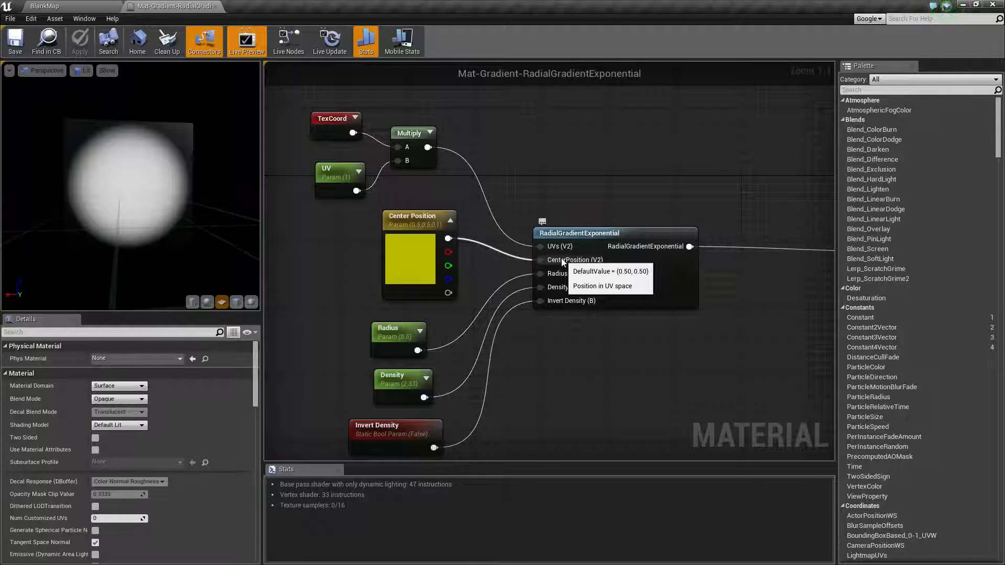
pyautogui.moveTo(556, 274)
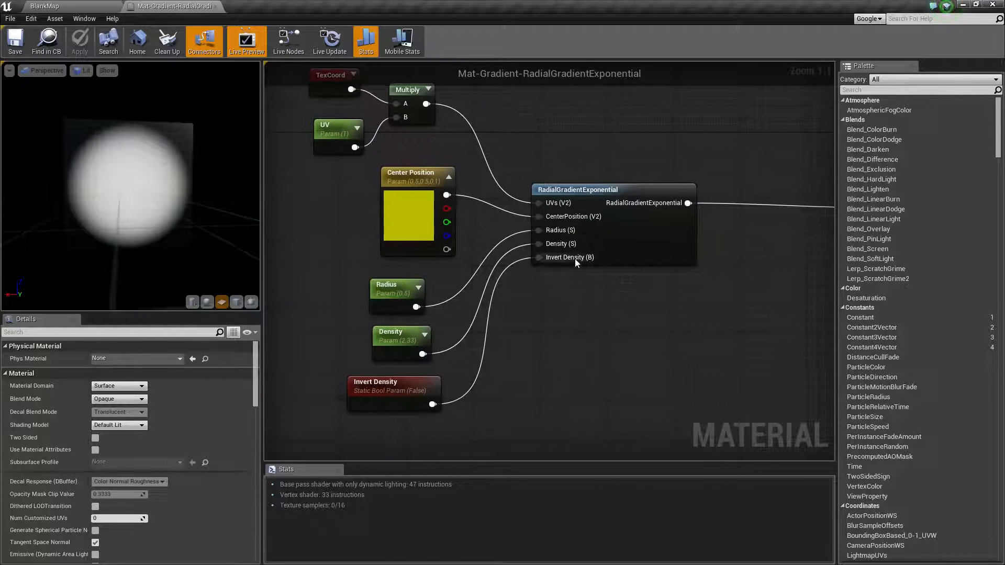
pyautogui.moveTo(591, 262)
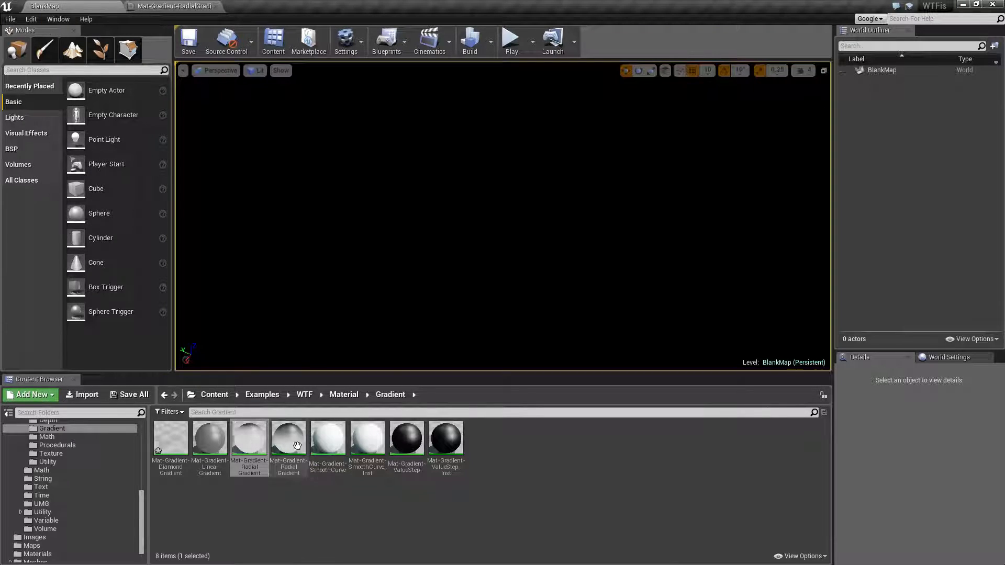
# Open the RadialGradientExponential material instance and preview it on a plane mesh
pyautogui.doubleClick(288, 439)
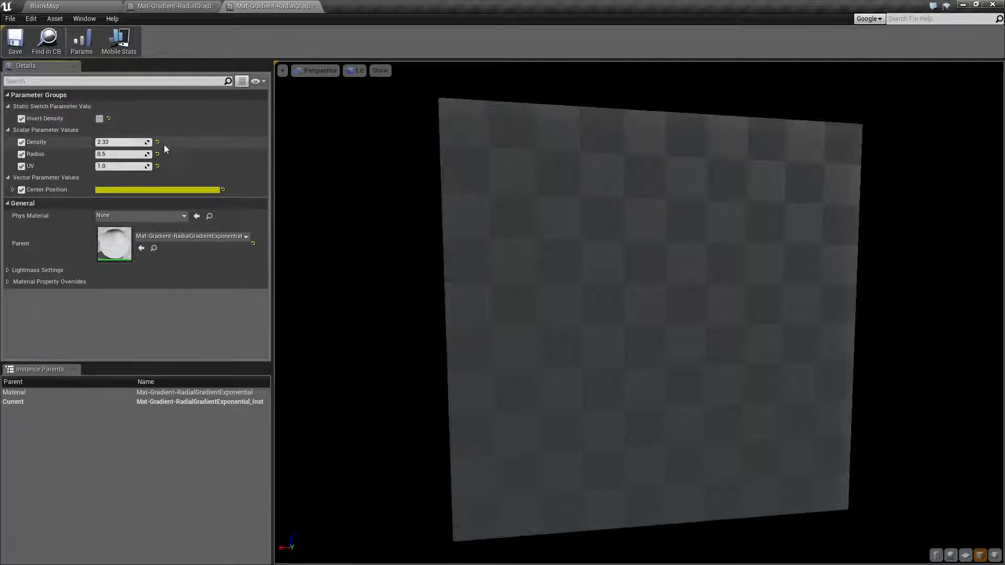
pyautogui.moveTo(157, 166)
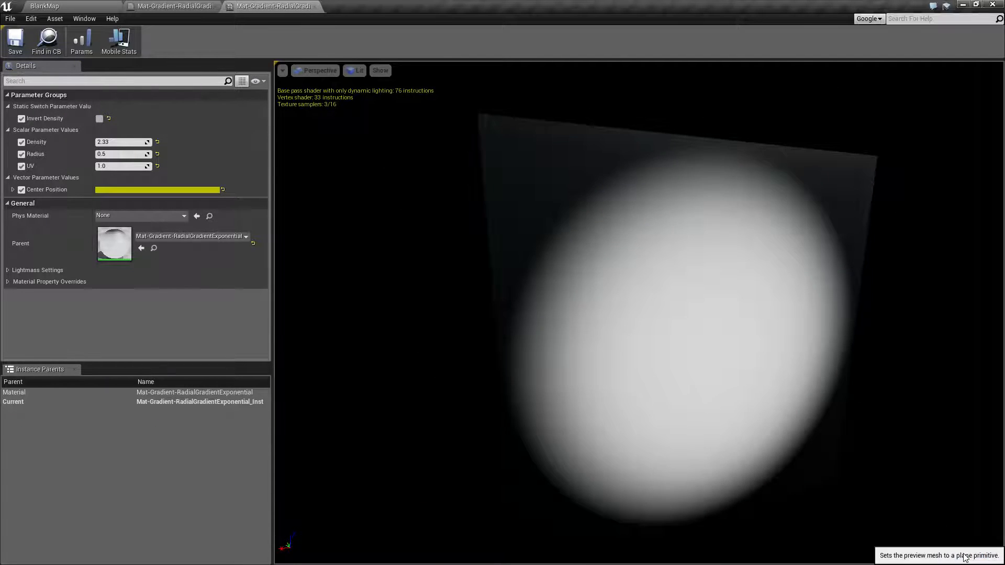
pyautogui.click(966, 556)
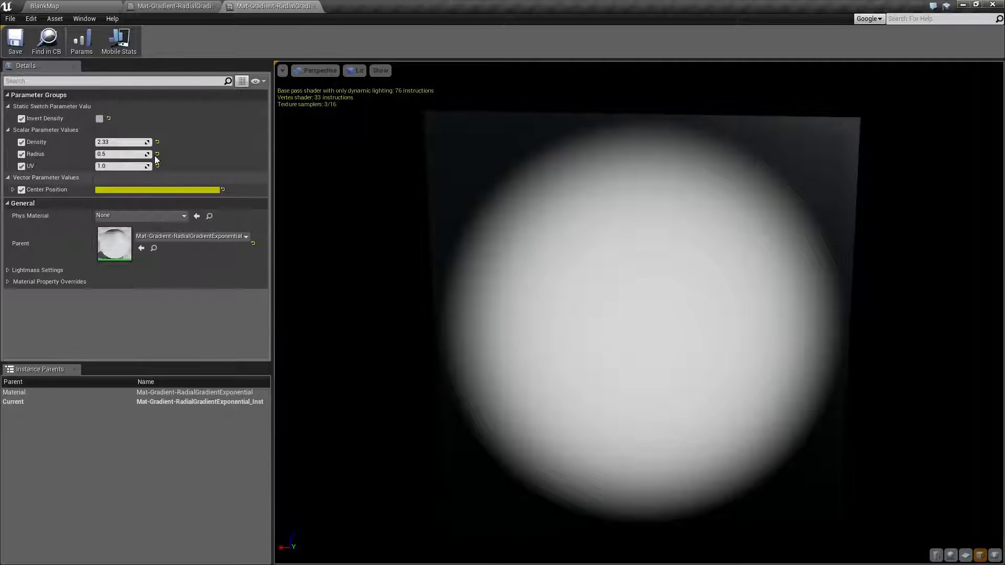
pyautogui.moveTo(119, 142)
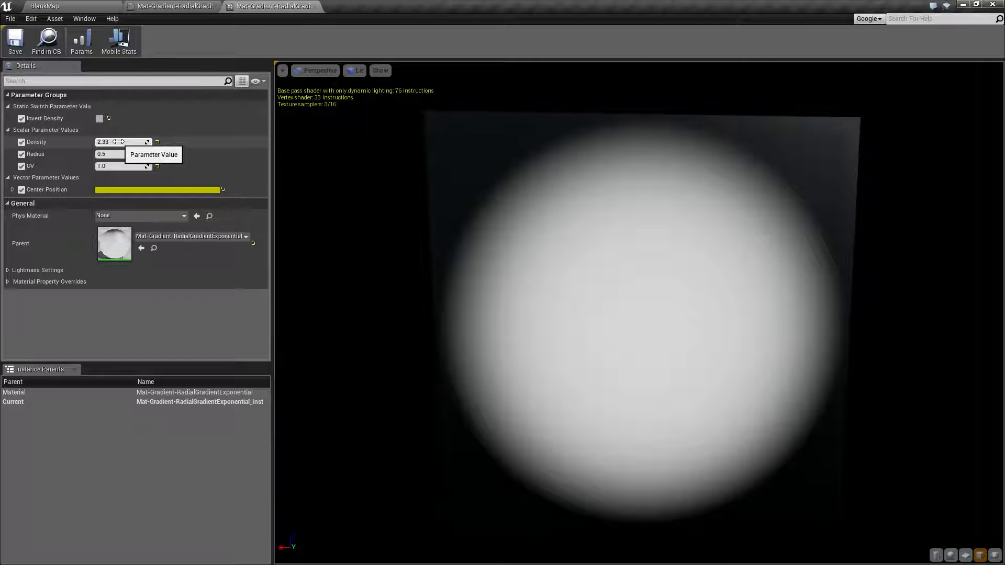
pyautogui.moveTo(49, 167)
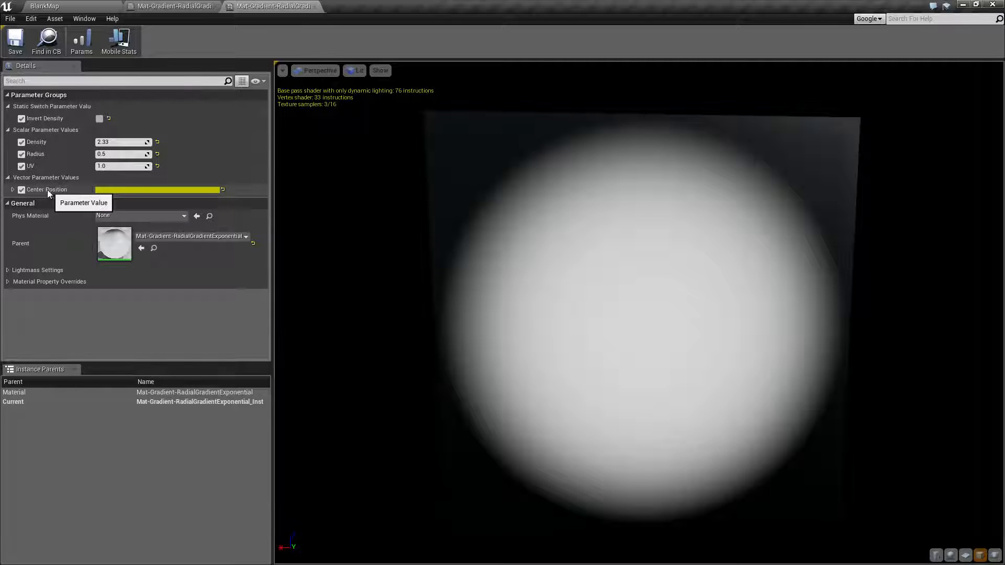
pyautogui.moveTo(122, 142)
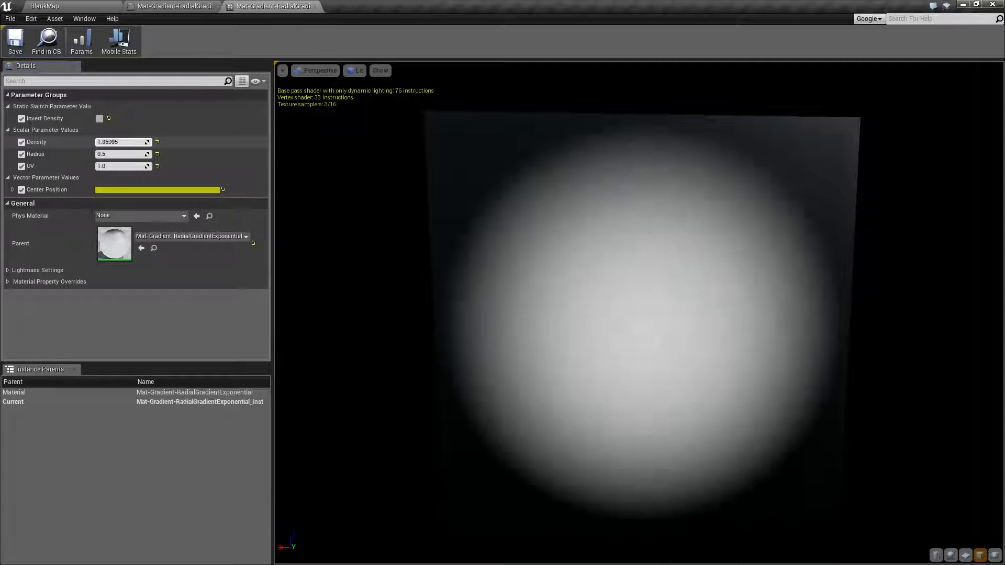
# Try Density values such as 0, 1 and 2, then settle on 300
pyautogui.write('17.83296')
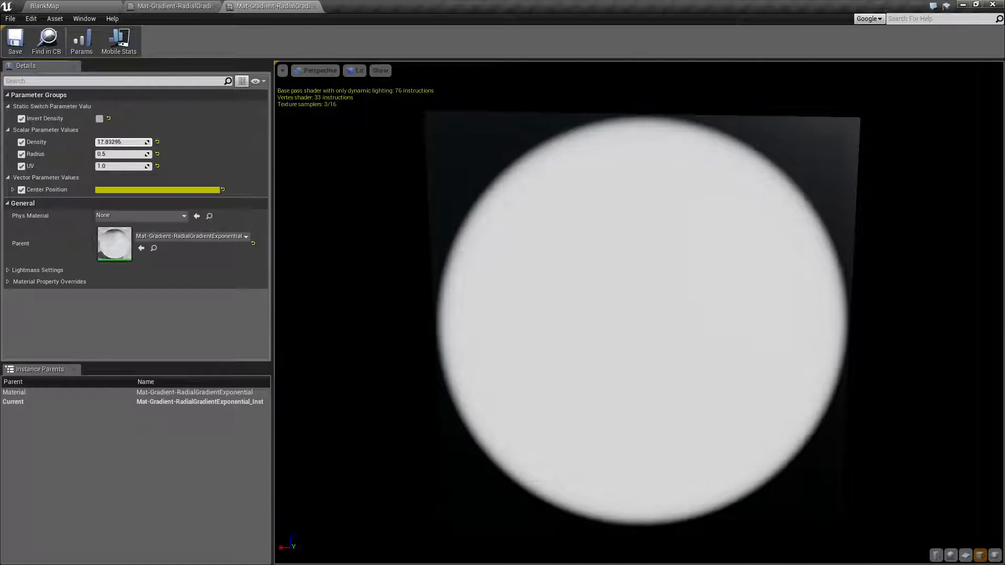
pyautogui.write('23.441946')
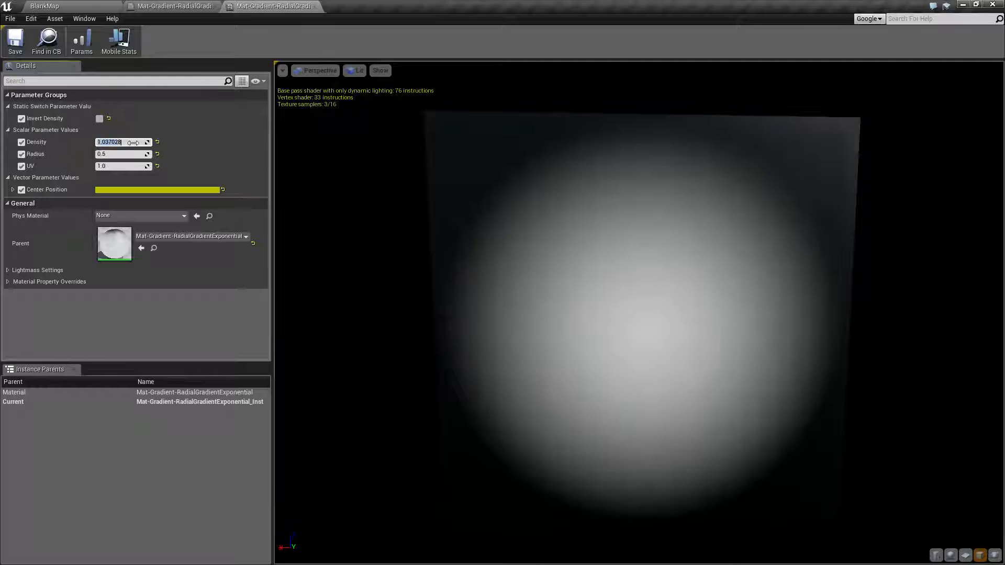
pyautogui.write('0.0')
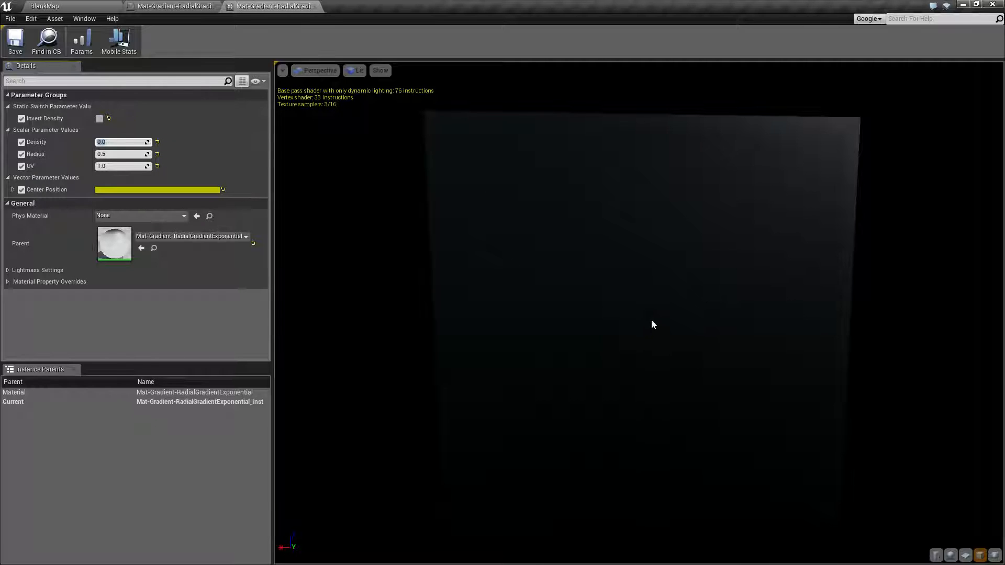
pyautogui.moveTo(617, 321)
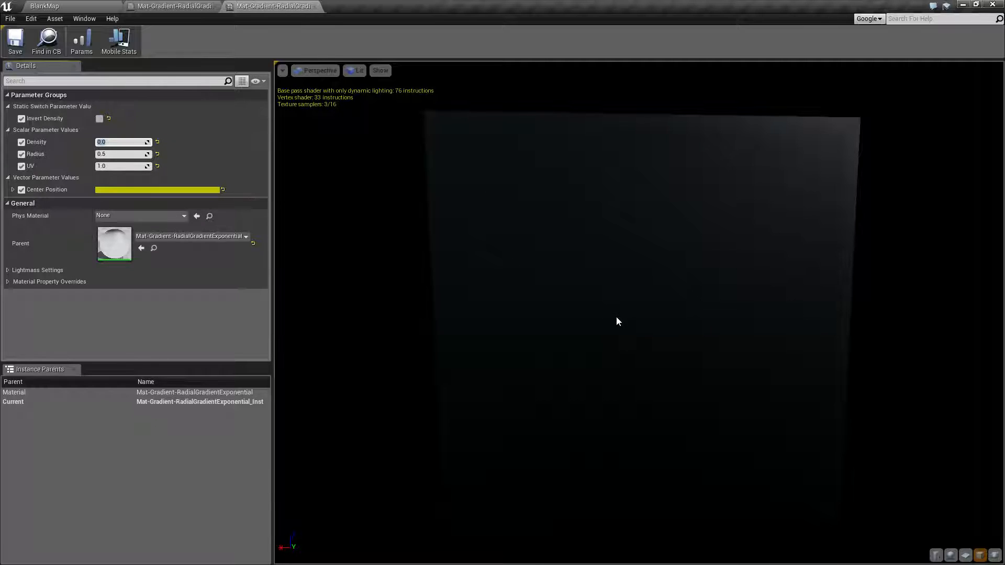
pyautogui.write('1.0')
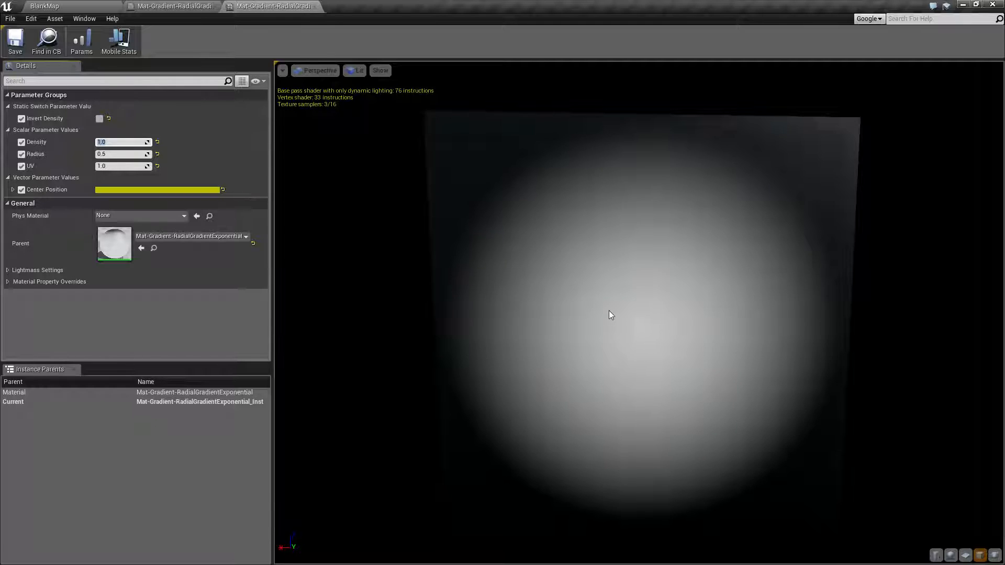
pyautogui.moveTo(475, 262)
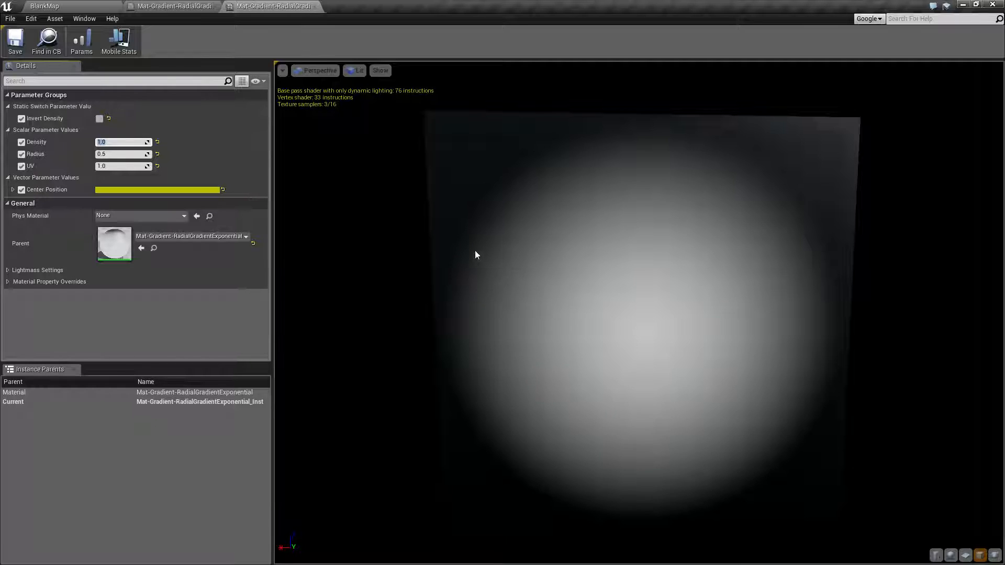
pyautogui.write('2')
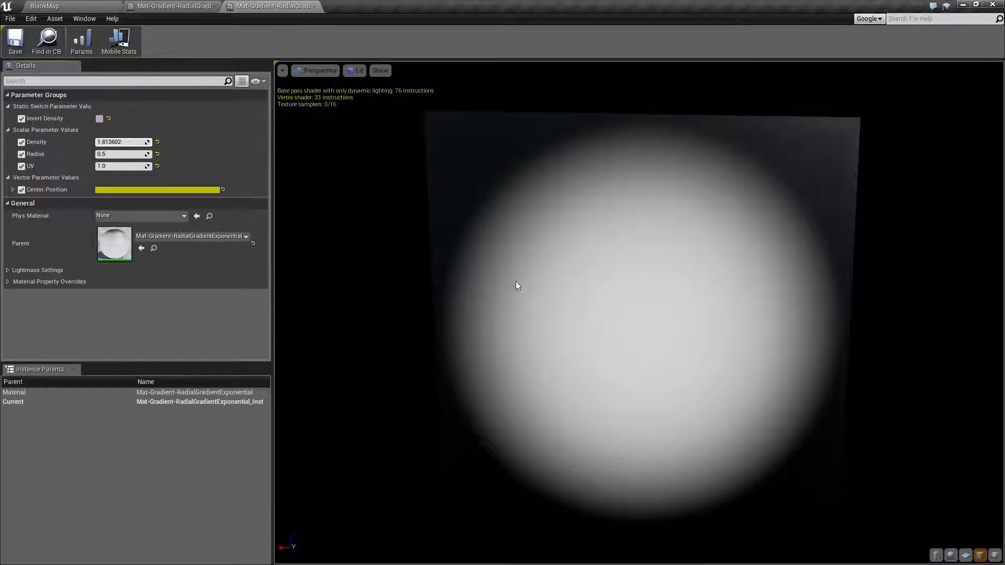
pyautogui.write('3.365046')
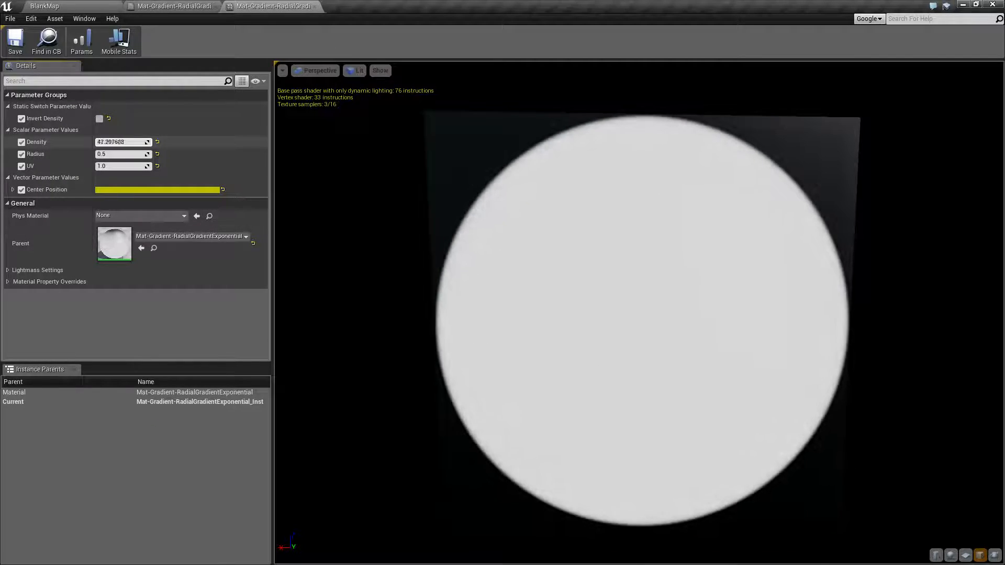
pyautogui.moveTo(122, 142); pyautogui.dragTo(154, 142)
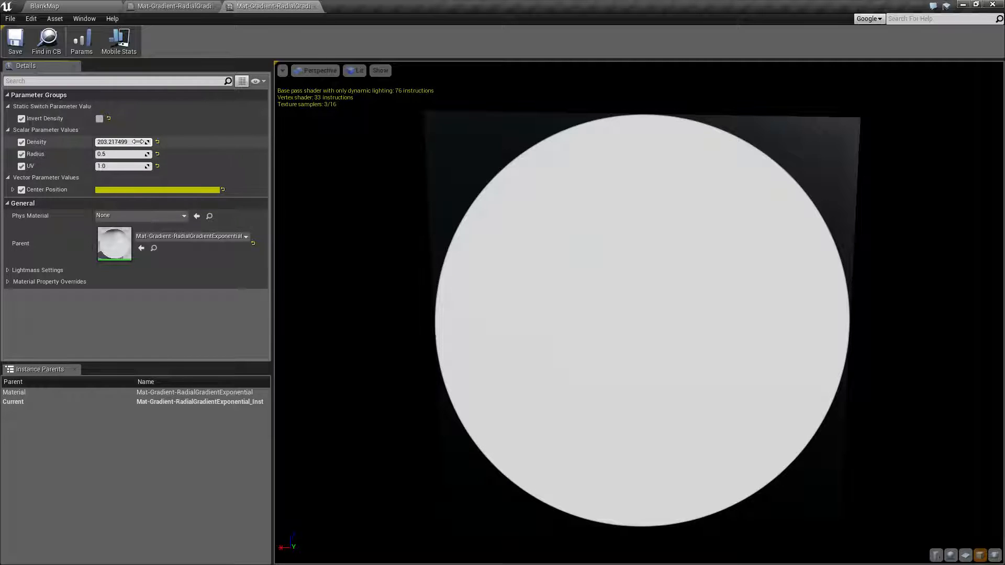
pyautogui.write('300.0')
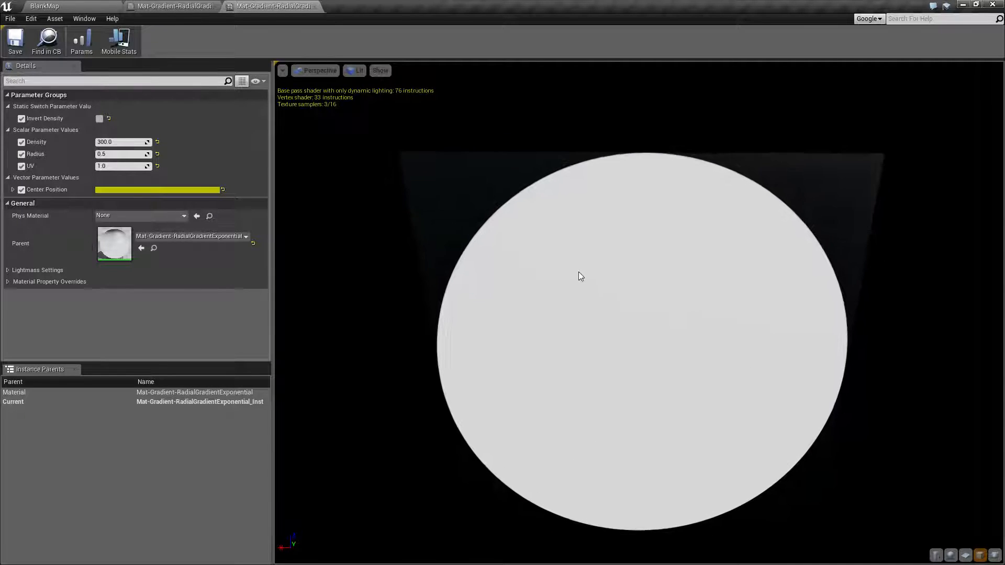
# Try Density values 40 and 400, then set Density to 2.33
pyautogui.moveTo(122, 142); pyautogui.dragTo(112, 142)
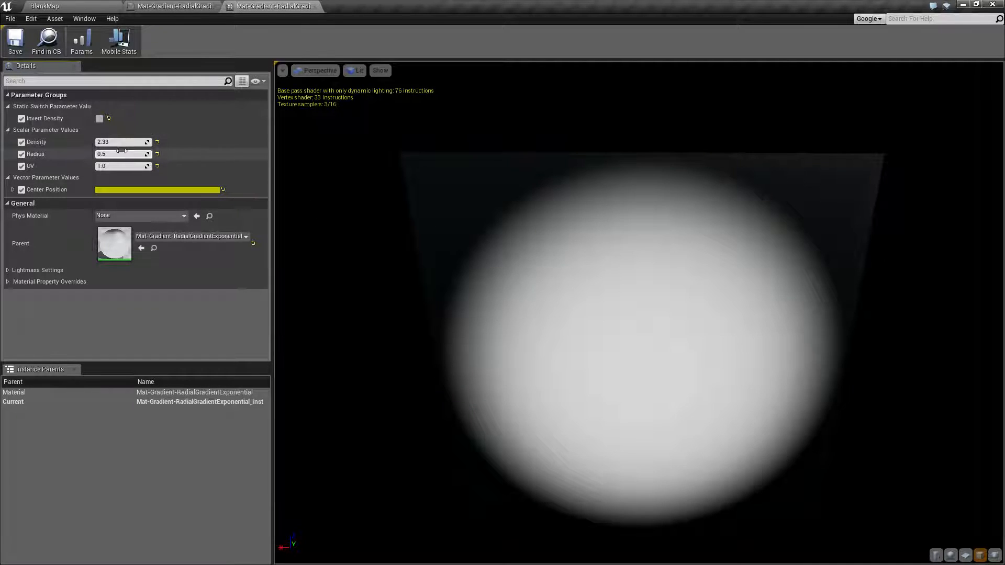
pyautogui.write('0.105505')
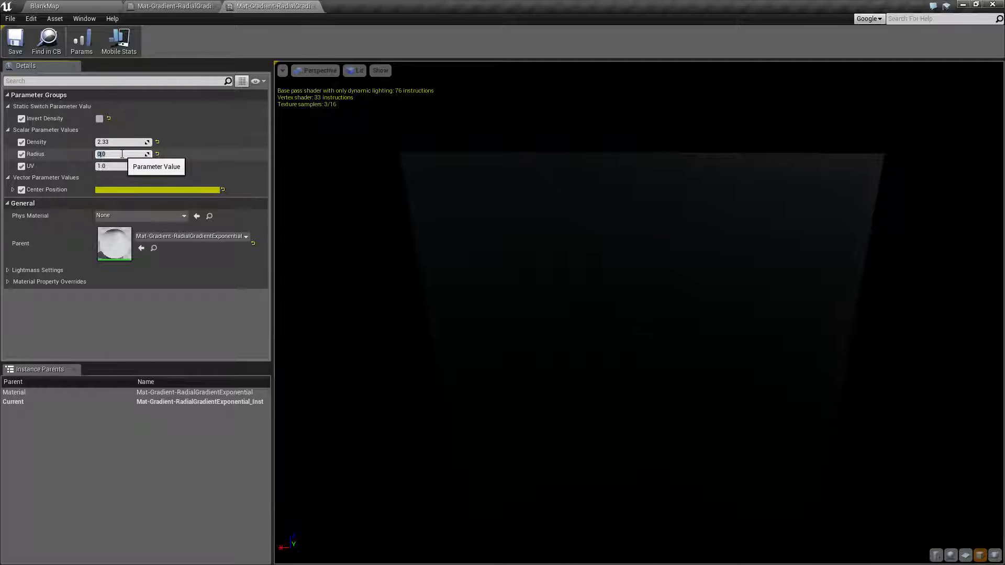
pyautogui.write('1.0')
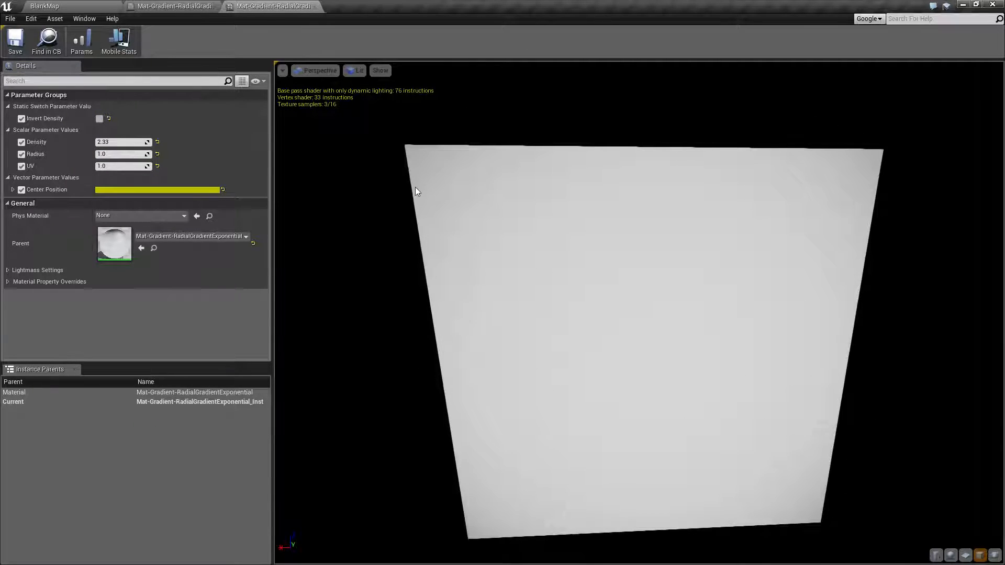
pyautogui.moveTo(682, 356)
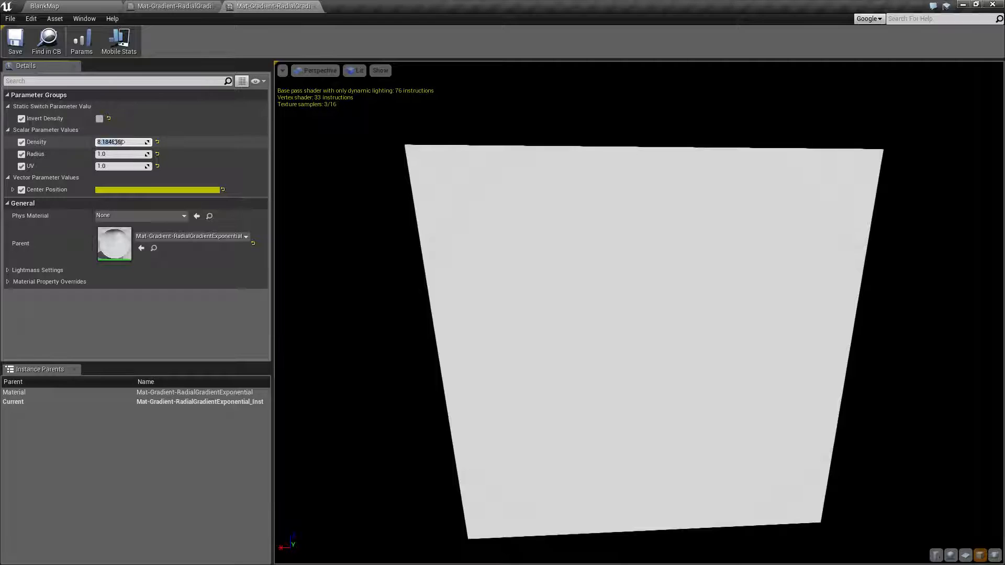
pyautogui.write('40.0')
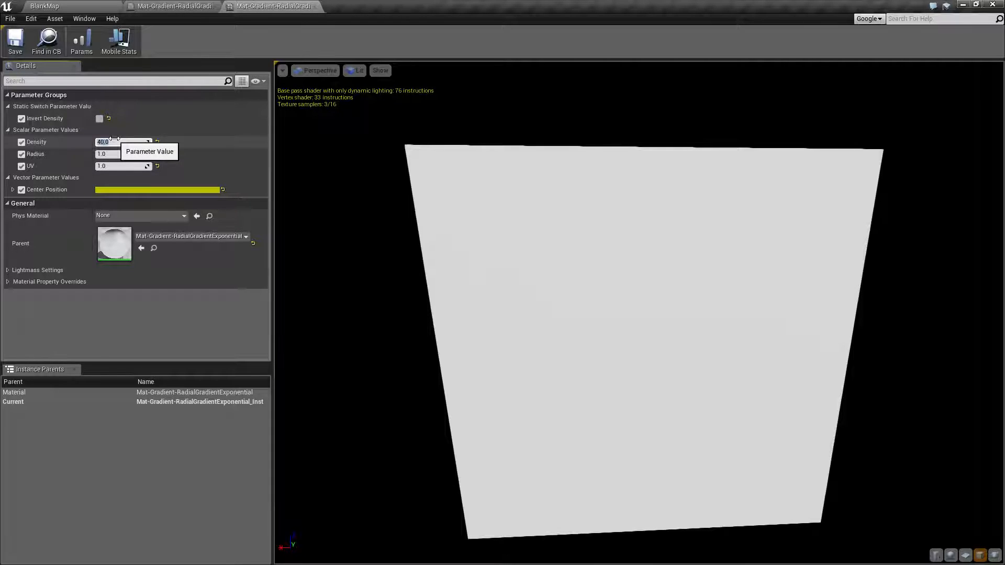
pyautogui.write('400.0')
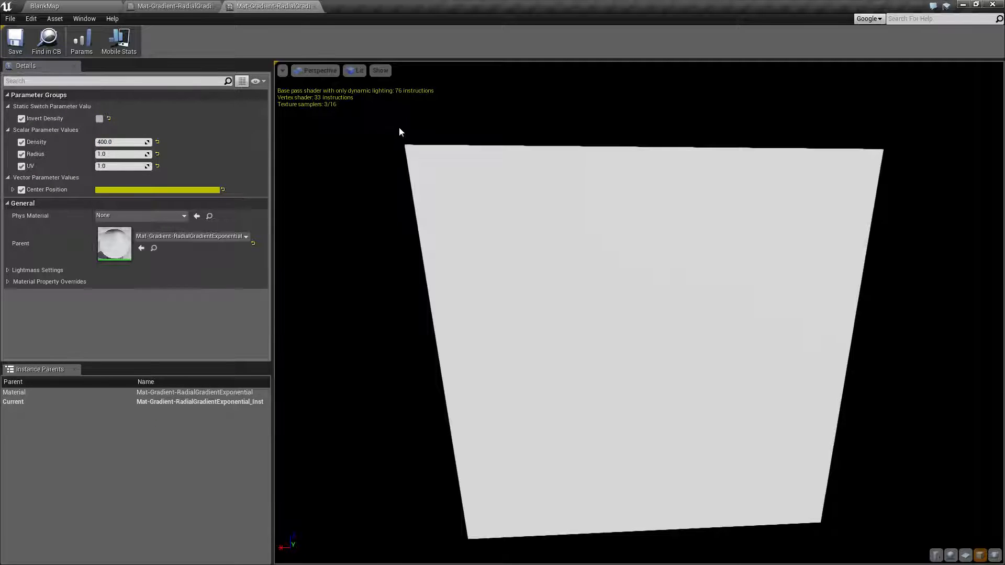
pyautogui.moveTo(696, 385)
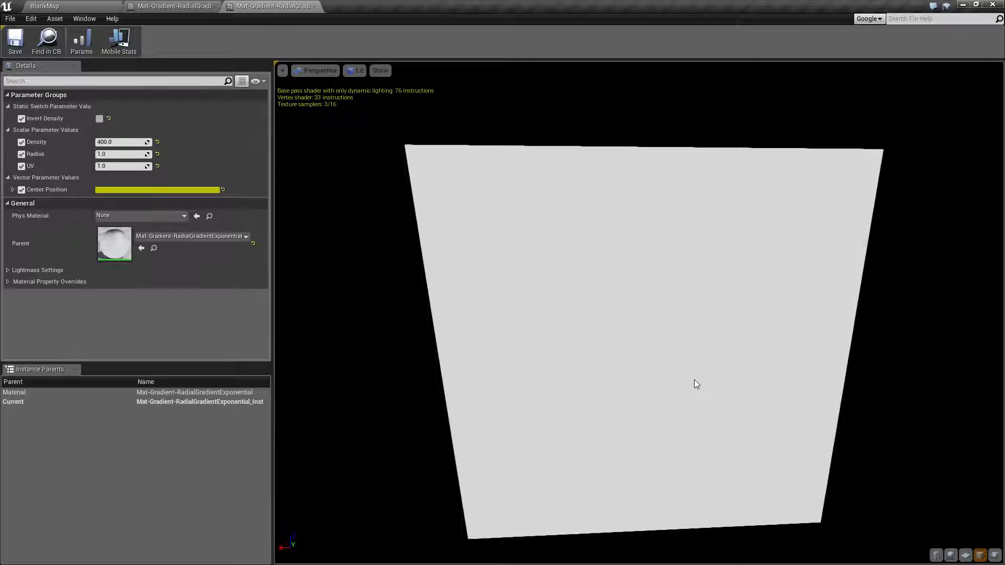
pyautogui.moveTo(360, 174)
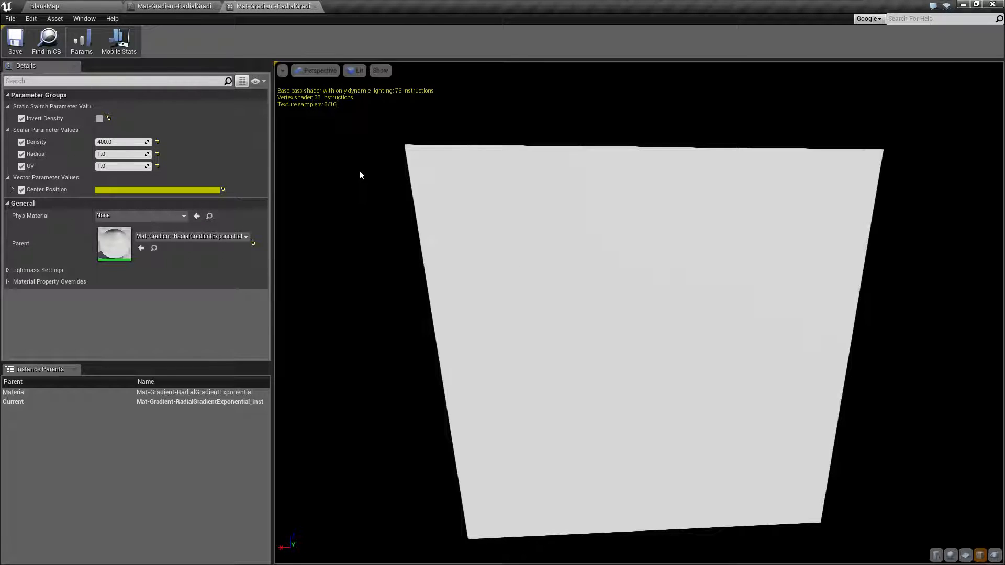
pyautogui.write('2.33')
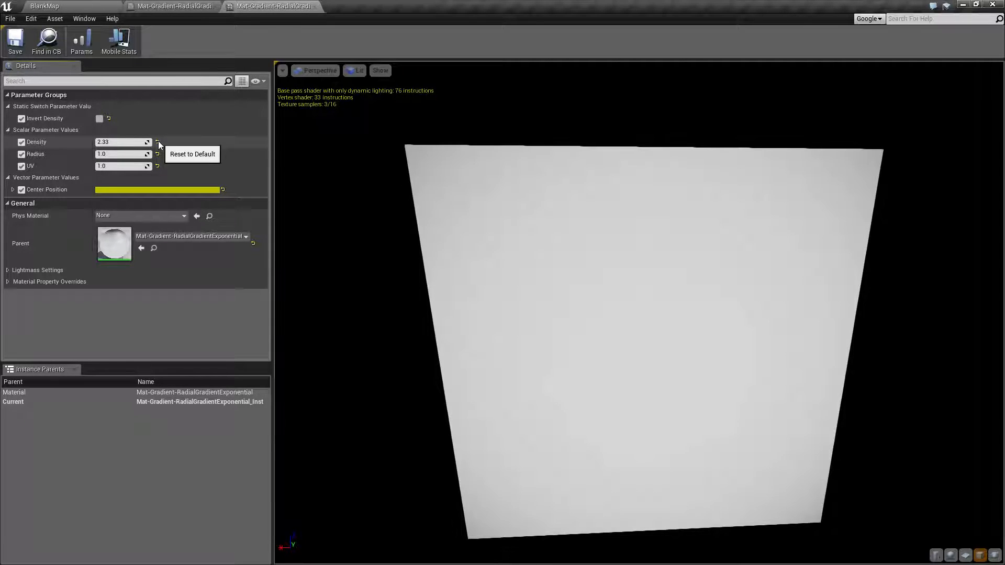
# Set Radius to 0.5, then shrink it to 0.25
pyautogui.click(122, 154)
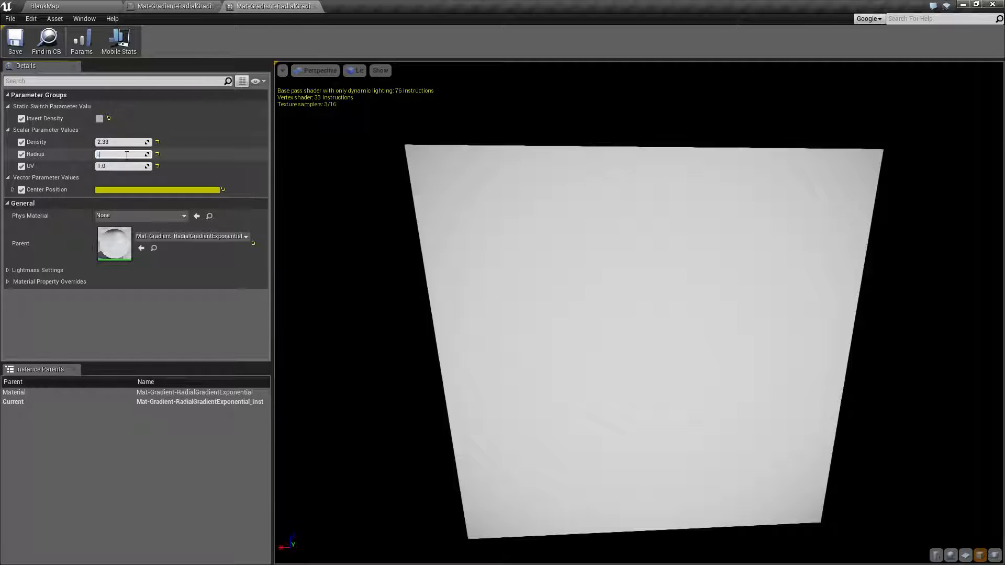
pyautogui.write('0.5')
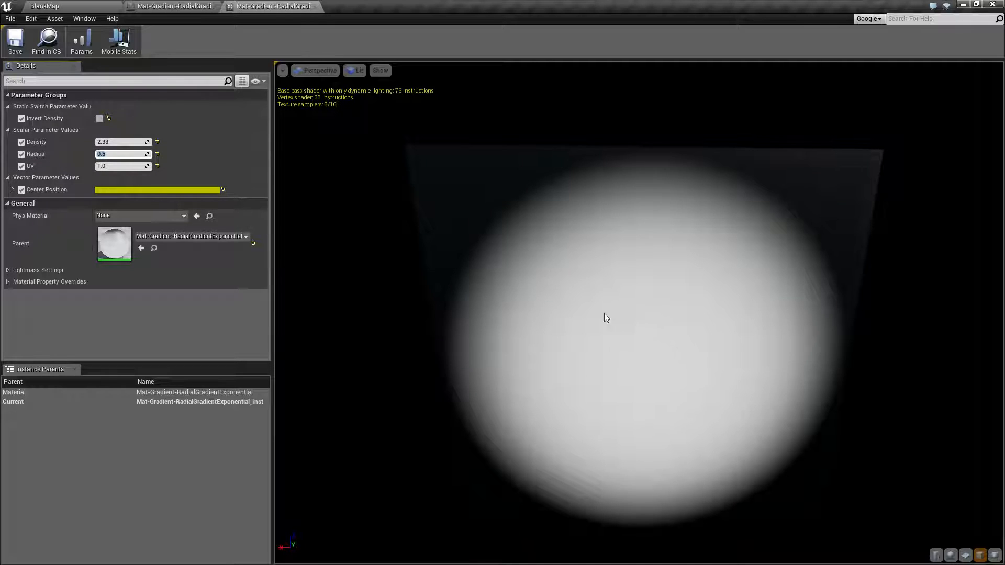
pyautogui.moveTo(419, 192)
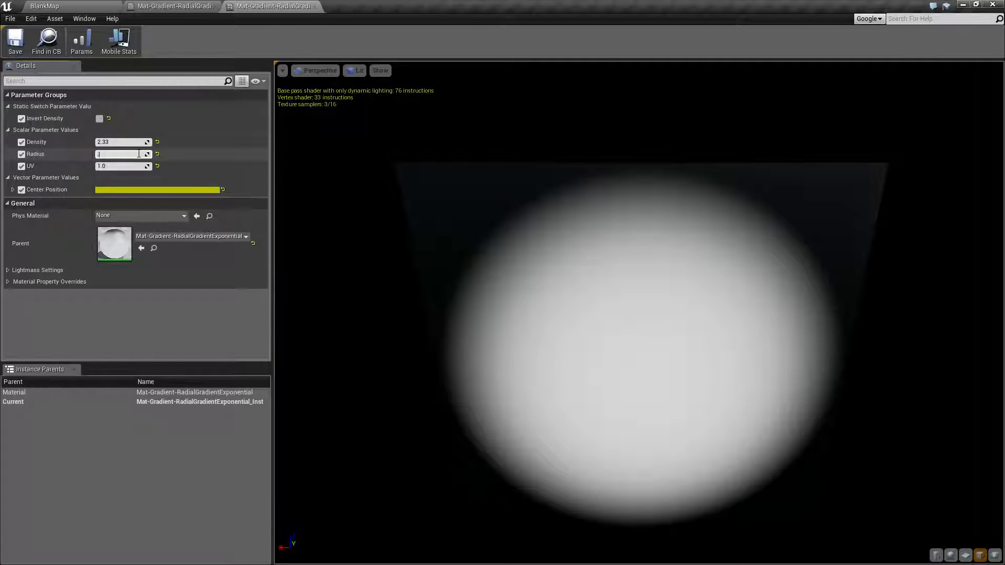
pyautogui.write('0.25')
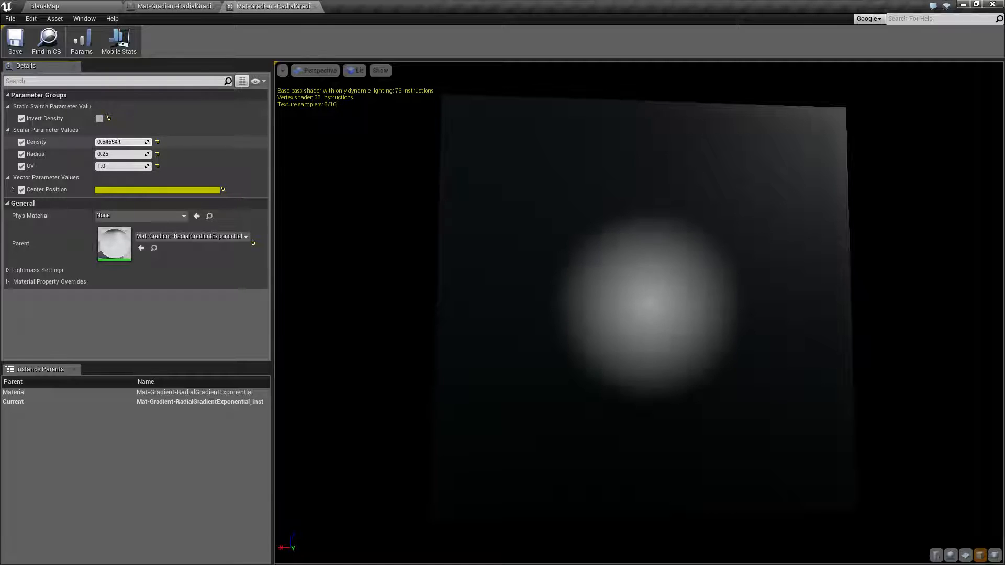
# Set Density to 1.0 and expand the Center Position components
pyautogui.moveTo(116, 141); pyautogui.dragTo(135, 142)
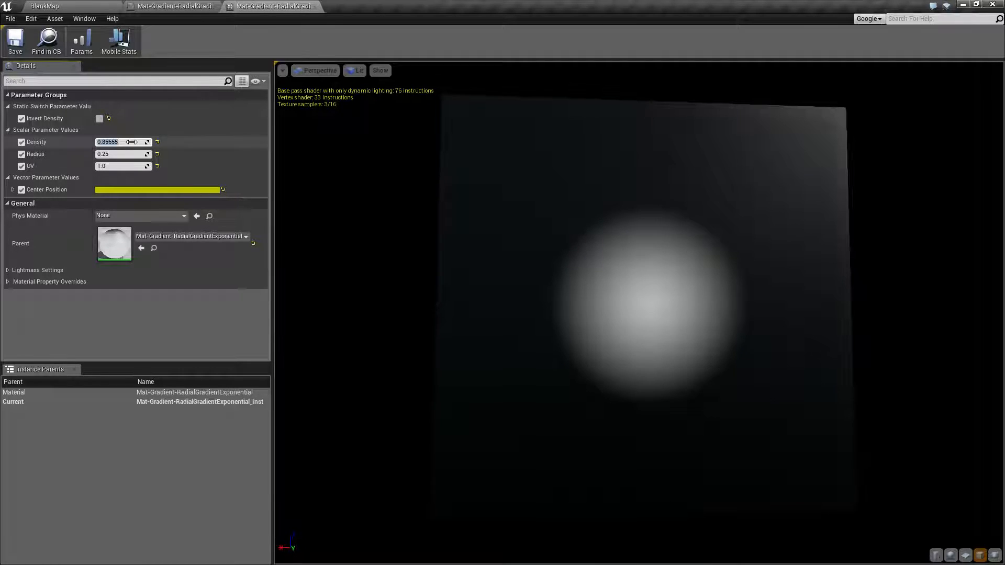
pyautogui.write('1.0')
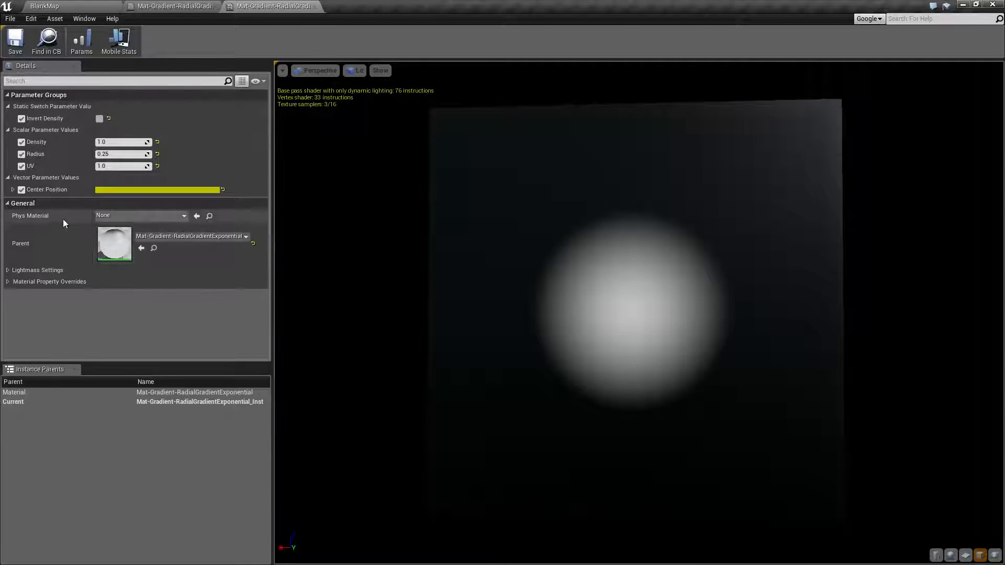
pyautogui.click(12, 190)
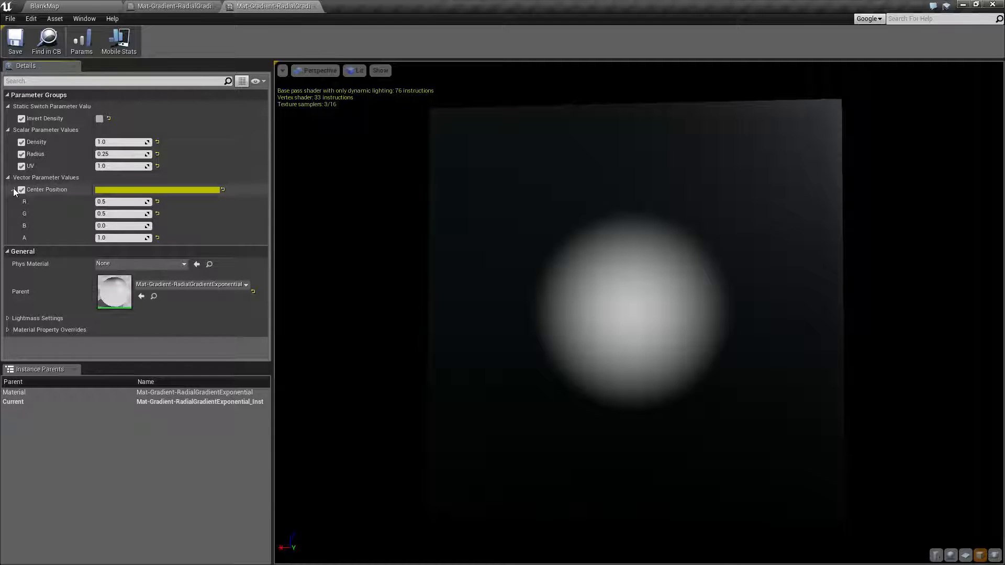
# In the parent material, set the centre constant to 0.5, 0.5, apply, and return to the instance
pyautogui.click(270, 5)
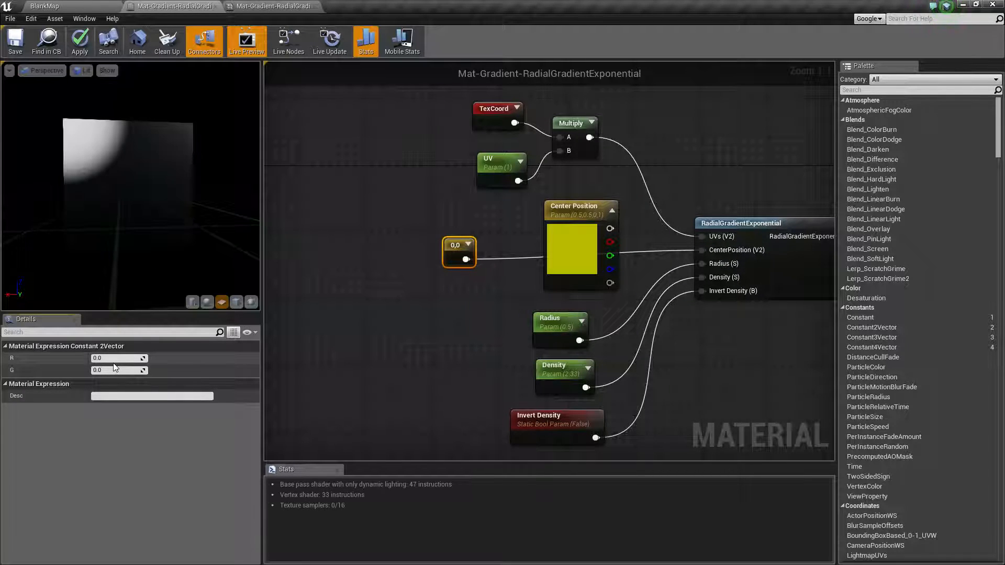
pyautogui.write('0.5')
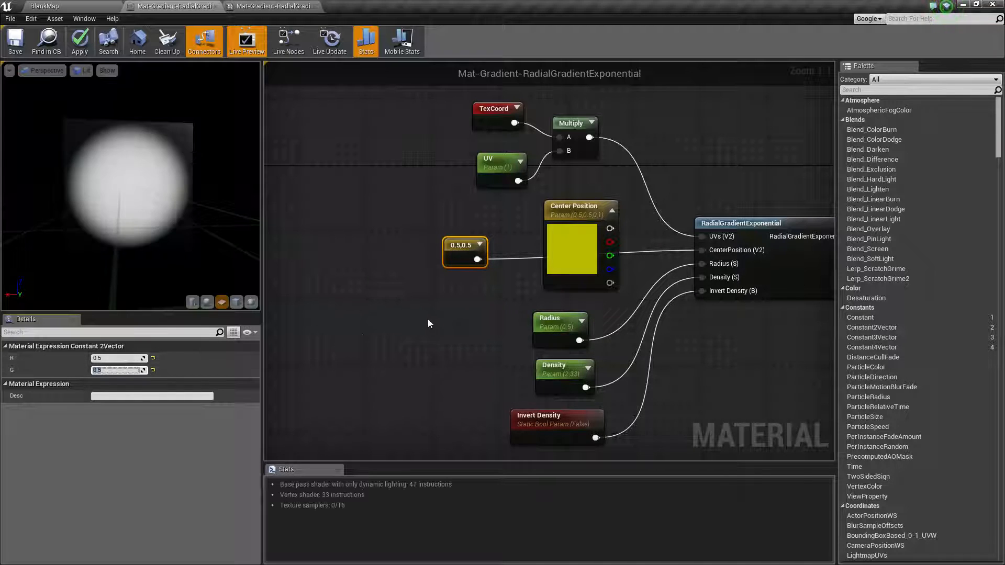
pyautogui.moveTo(440, 234)
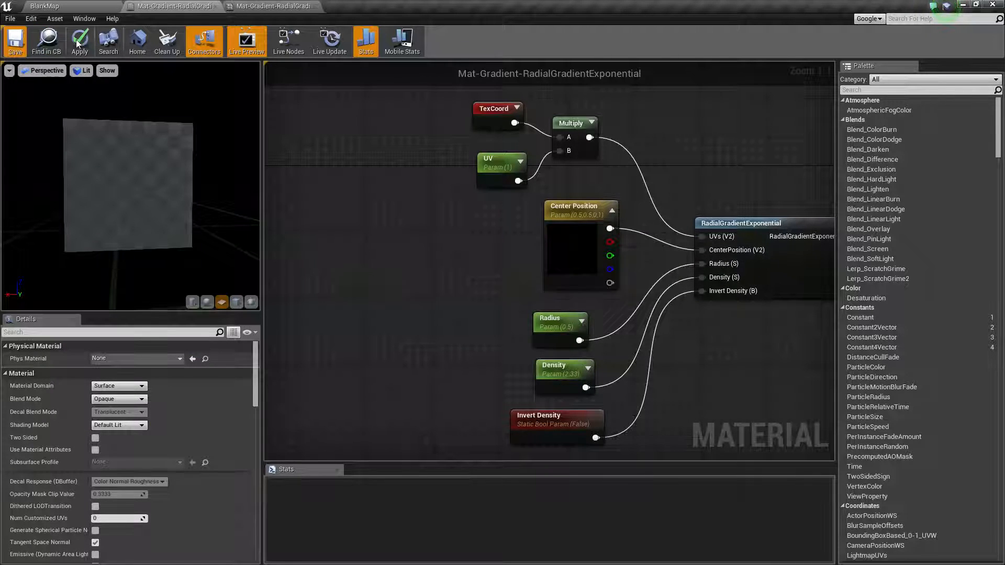
pyautogui.click(15, 41)
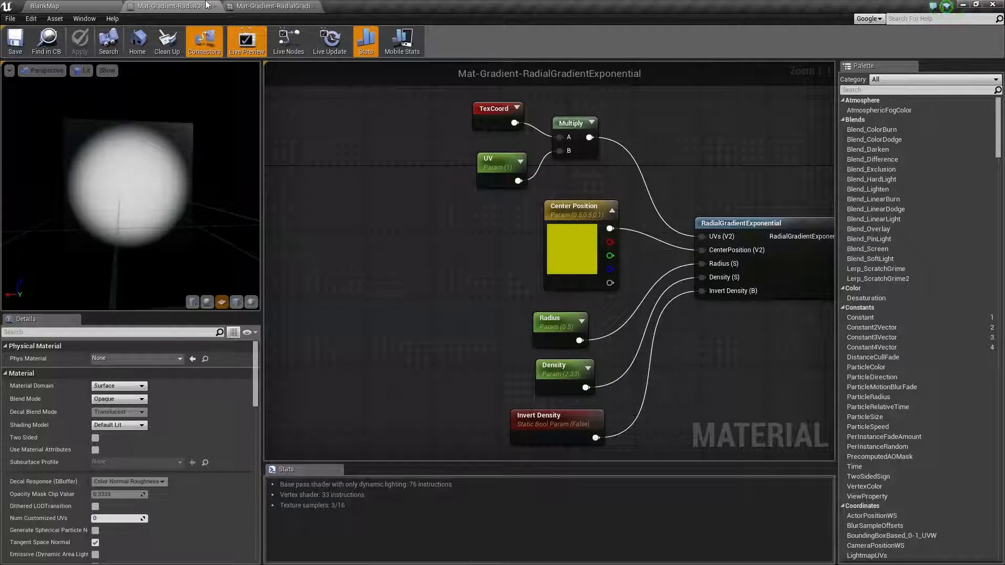
pyautogui.click(270, 5)
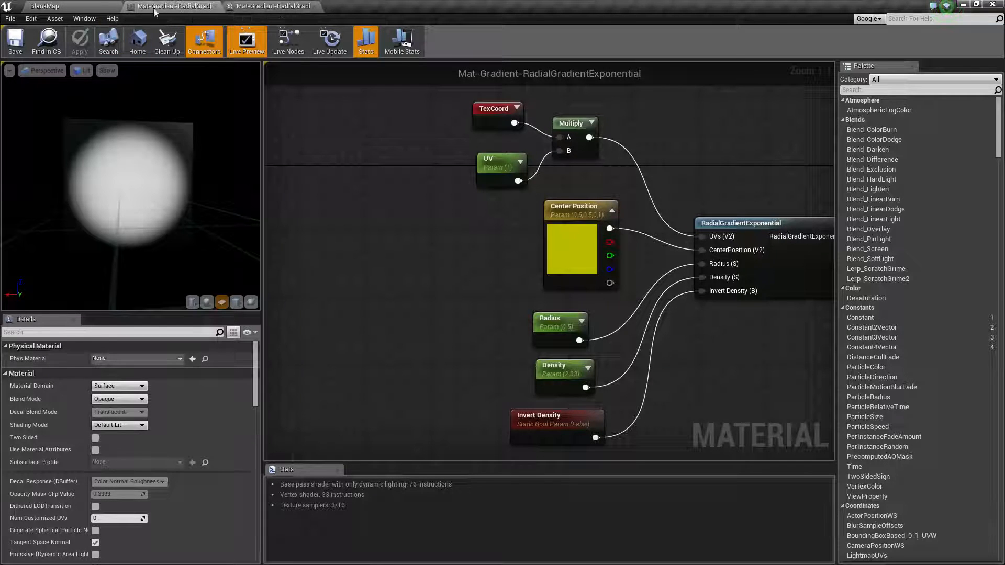
pyautogui.click(270, 6)
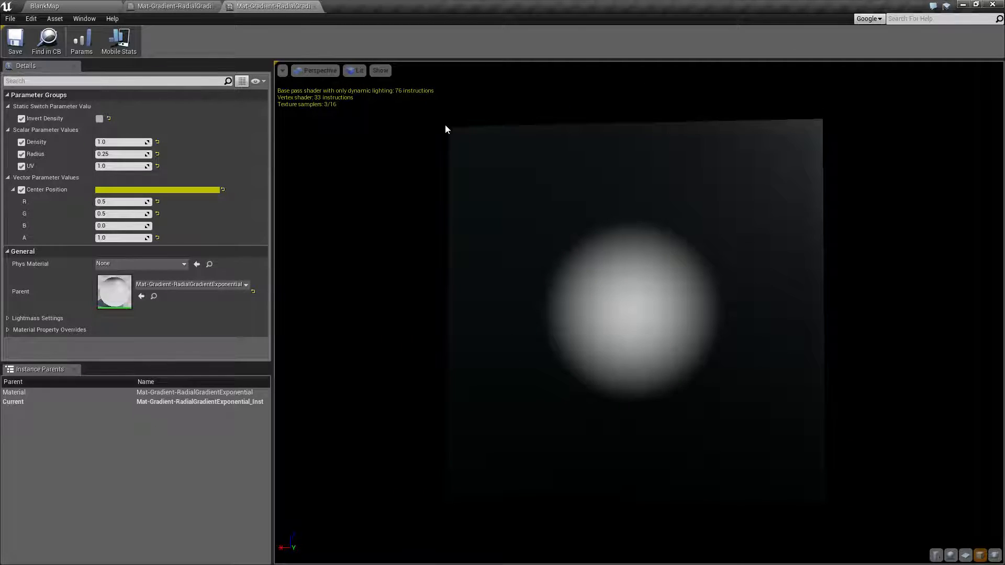
pyautogui.moveTo(453, 471)
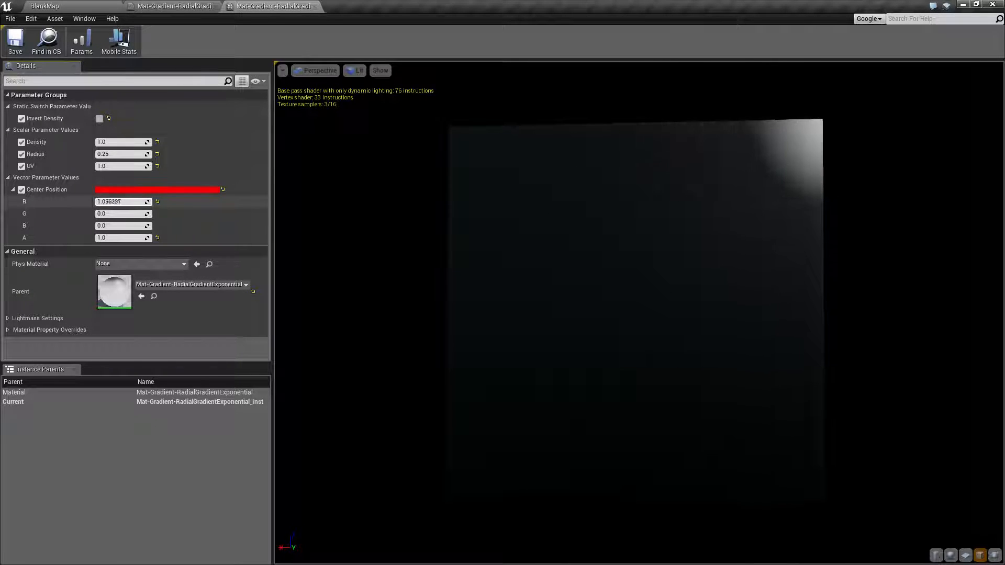
pyautogui.moveTo(129, 213); pyautogui.dragTo(115, 214)
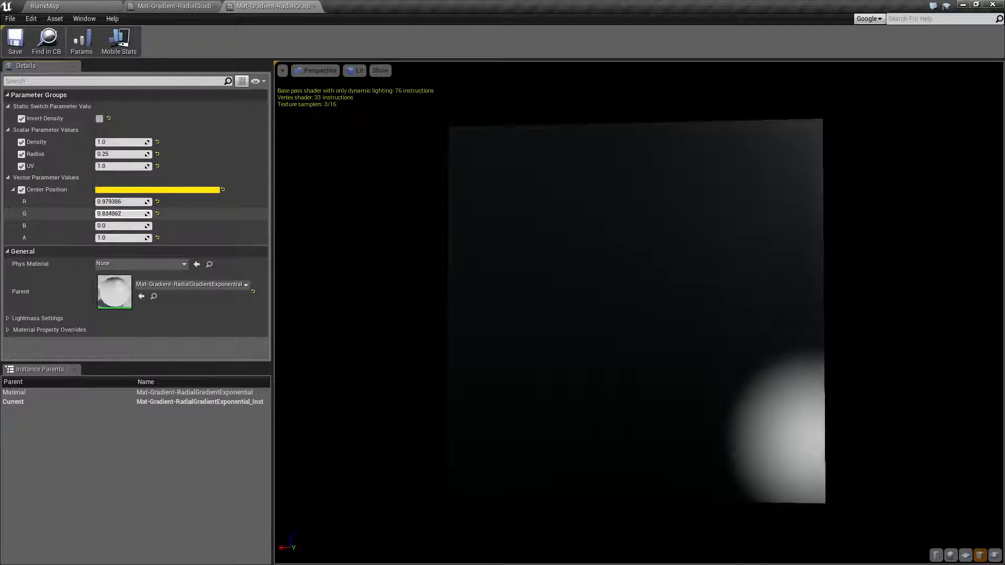
pyautogui.moveTo(112, 226); pyautogui.dragTo(119, 226)
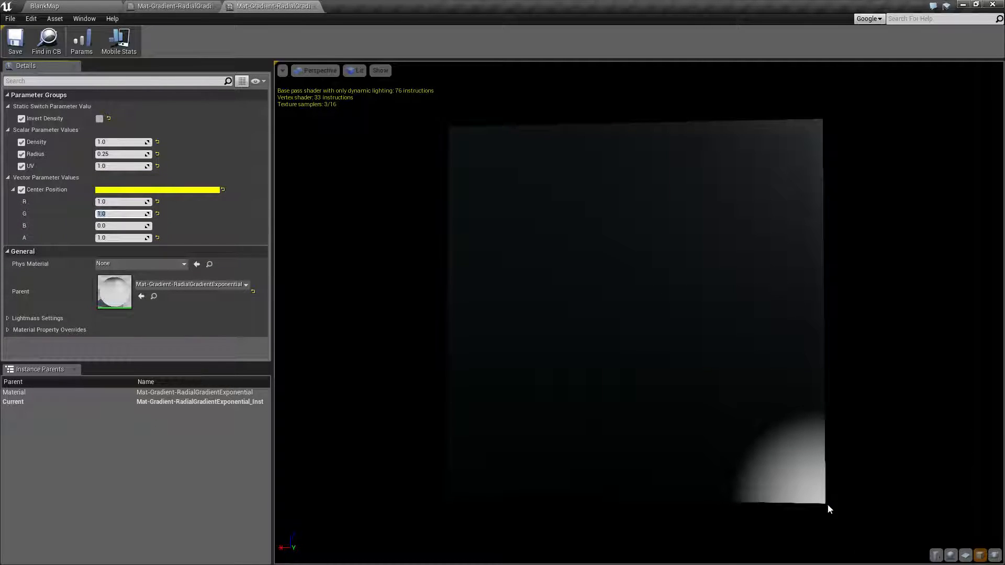
pyautogui.click(122, 201)
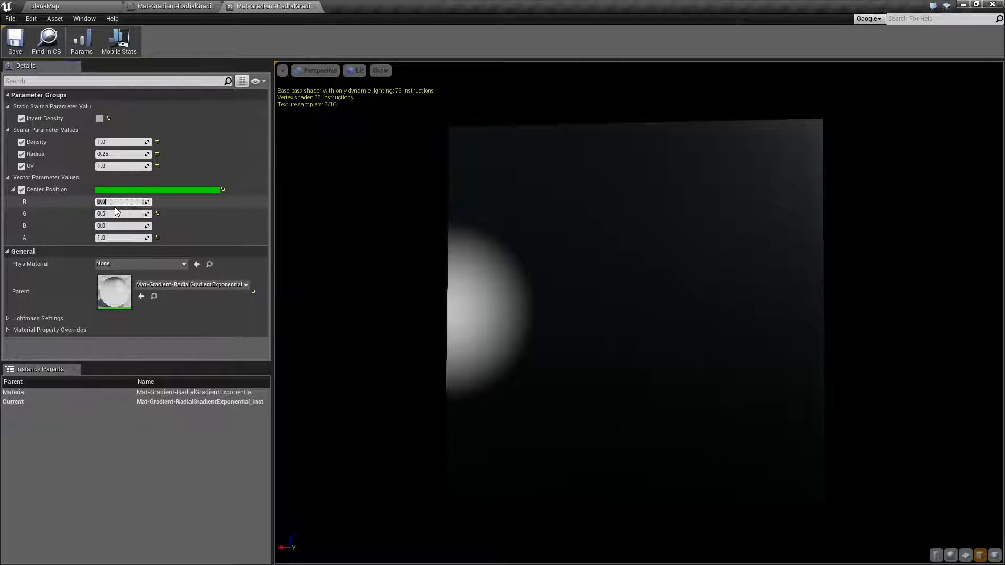
pyautogui.write('0.5')
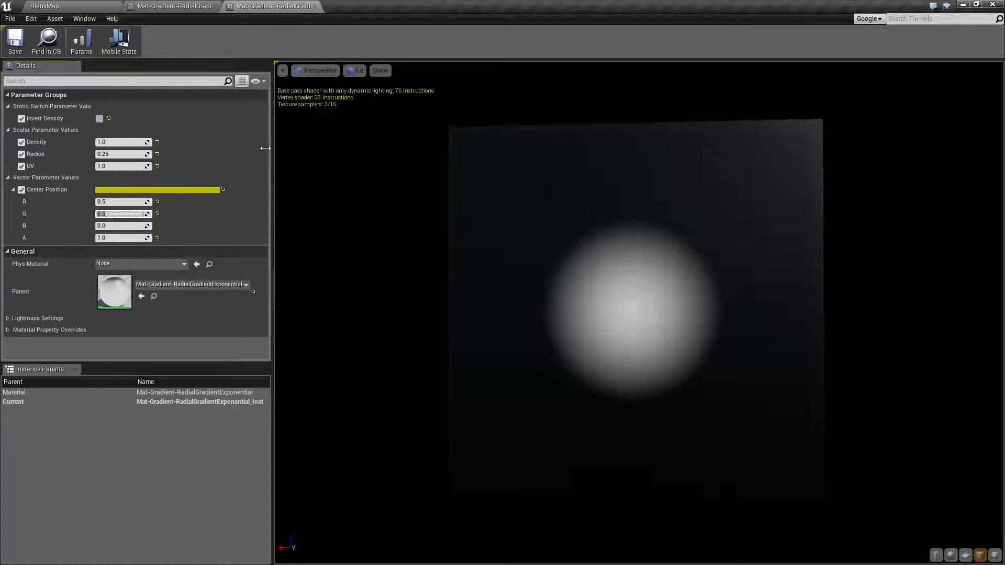
pyautogui.click(7, 178)
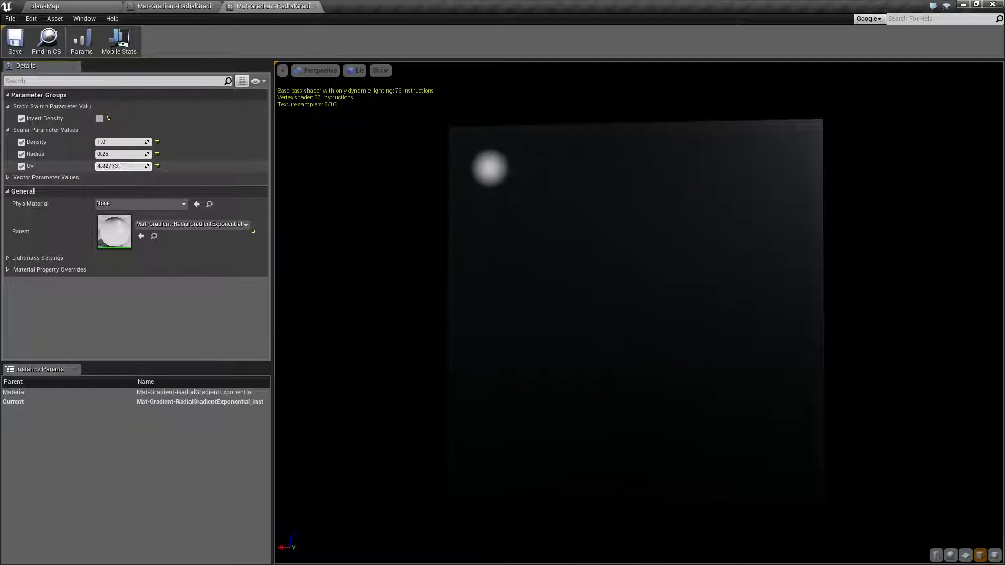
# Set the UV parameter to 4.0, briefly testing 1.0 in between
pyautogui.write('4.021548')
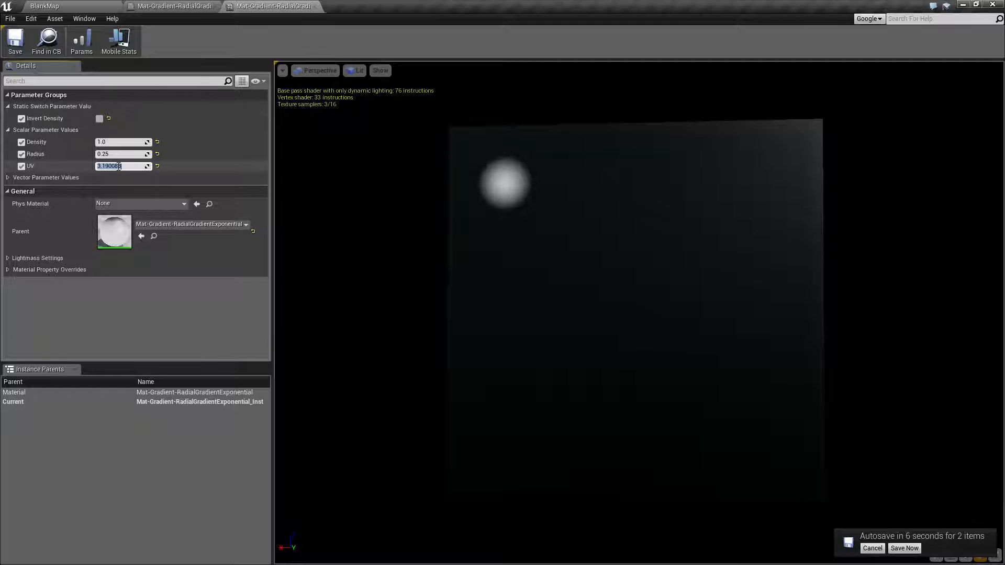
pyautogui.write('4.0')
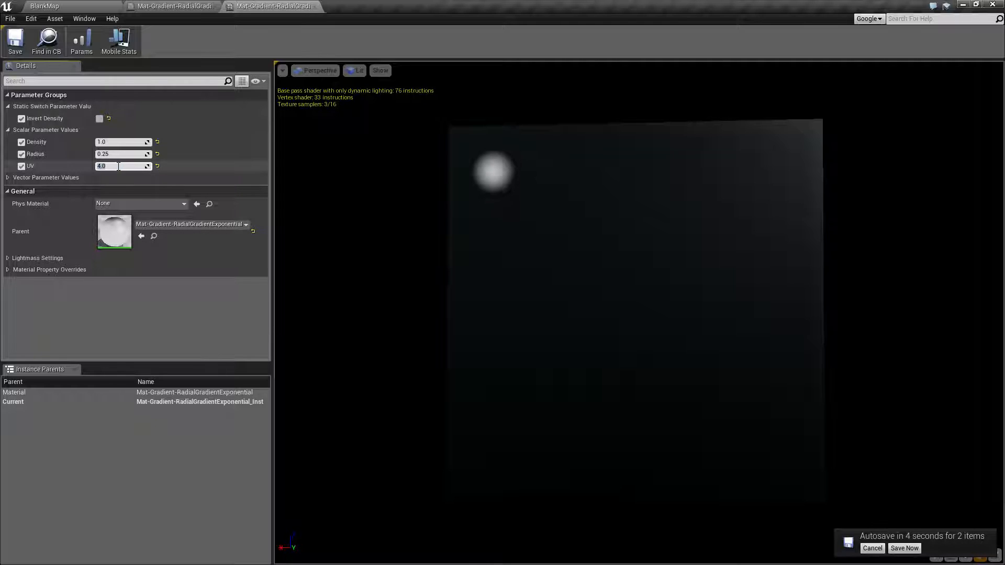
pyautogui.write('1.0')
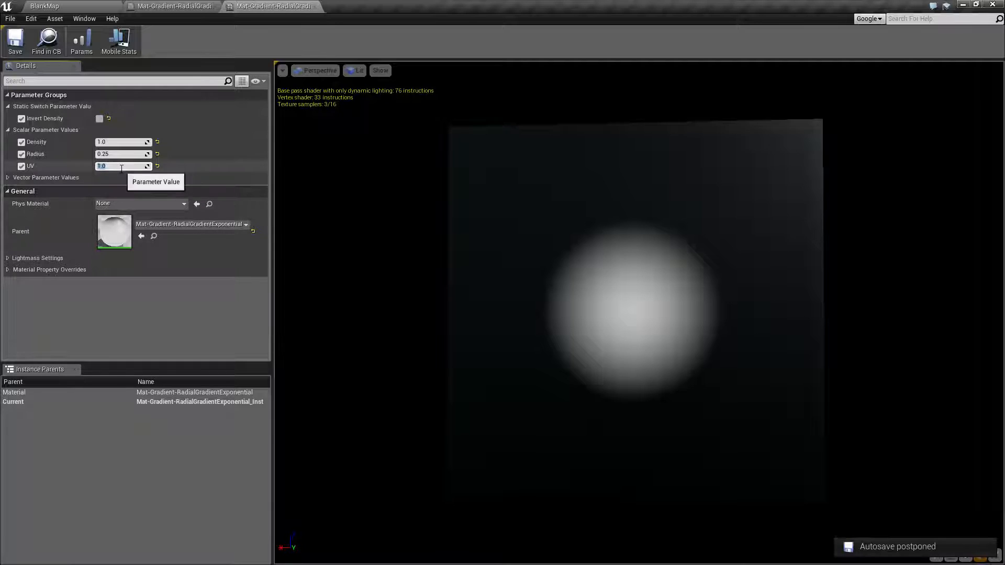
pyautogui.write('4.0')
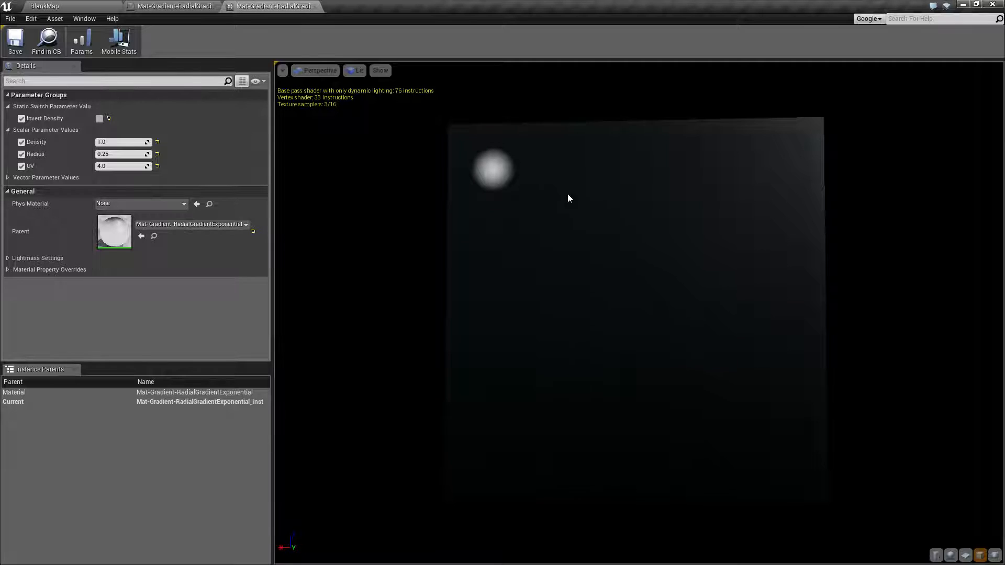
pyautogui.moveTo(396, 169)
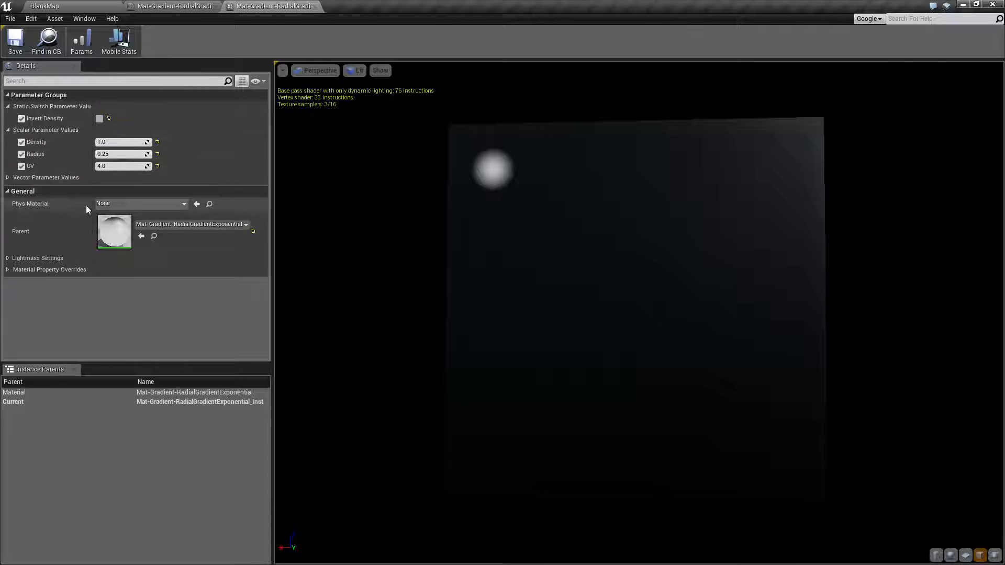
# Edit Center Position R/G and UV, ending at R 0.5, G 0.5 and UV 1.0
pyautogui.click(21, 189)
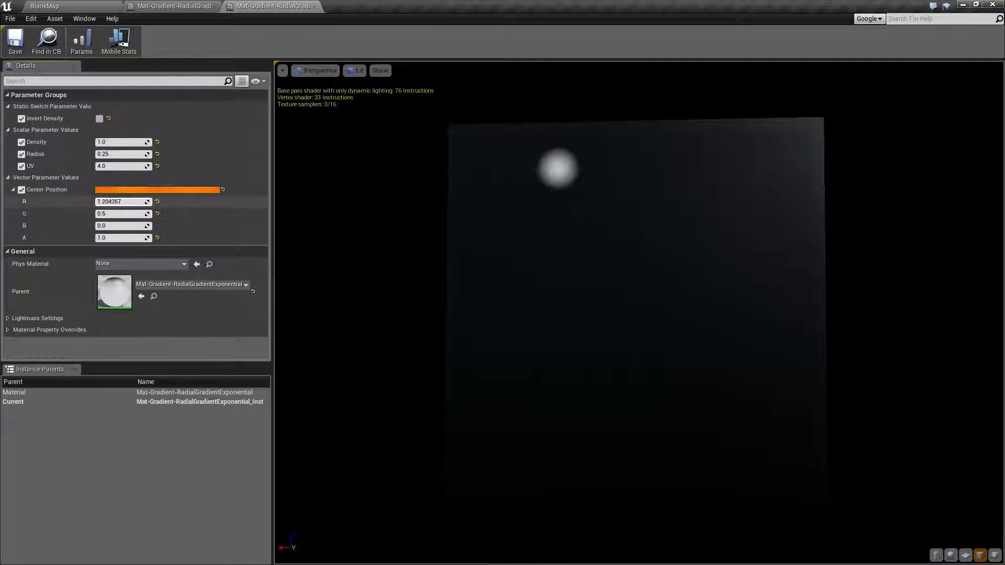
pyautogui.write('0.445060')
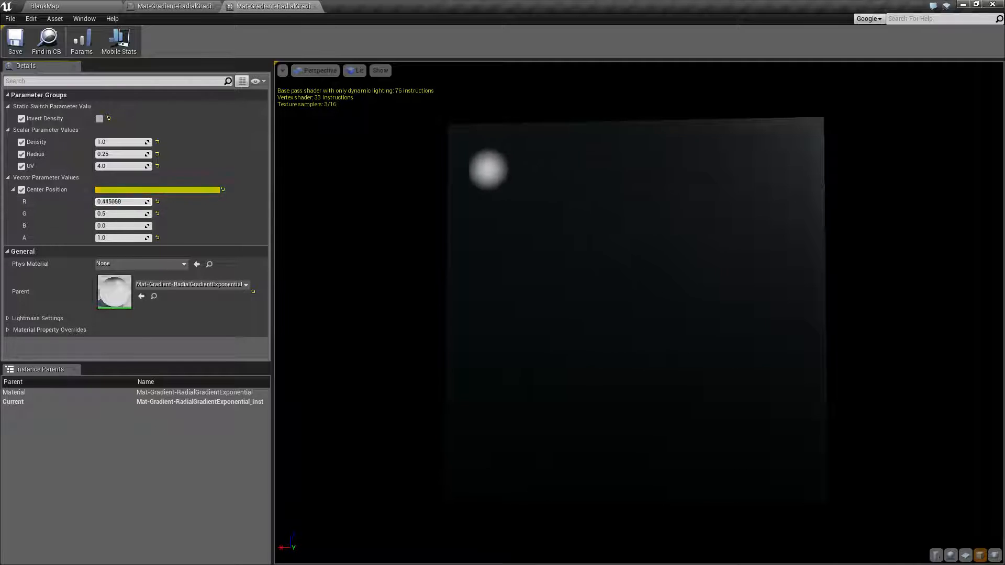
pyautogui.write('4.740532')
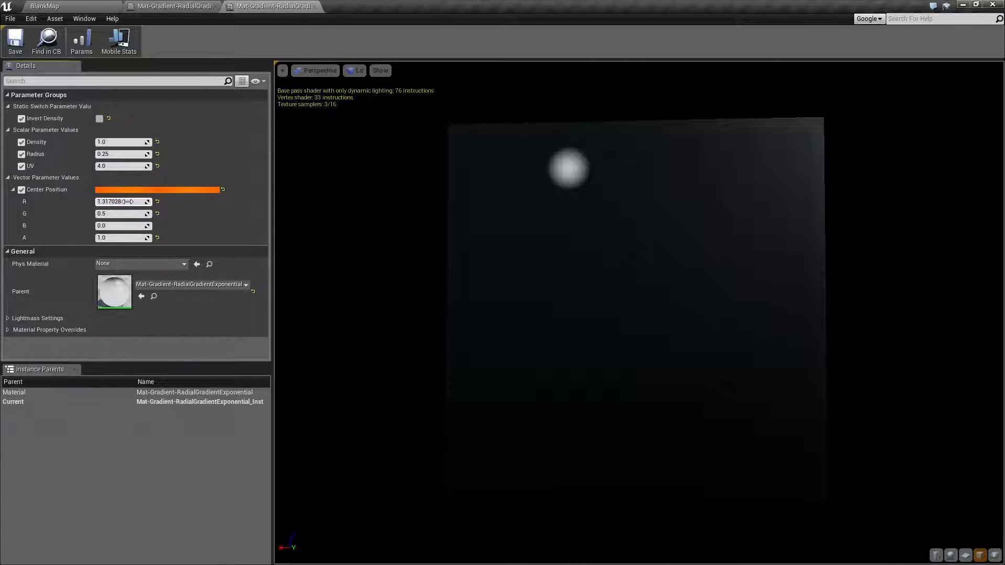
pyautogui.write('40')
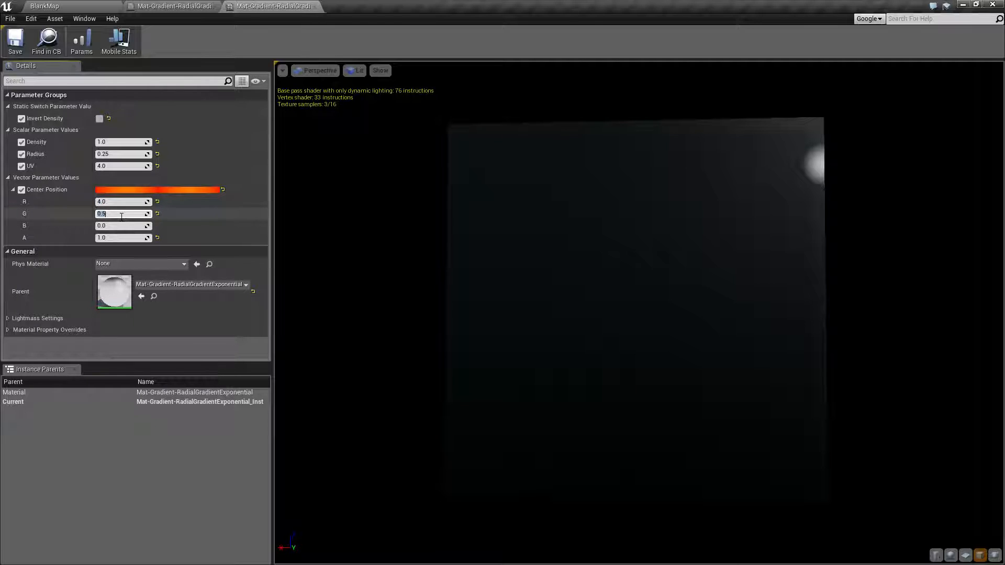
pyautogui.write('4.0')
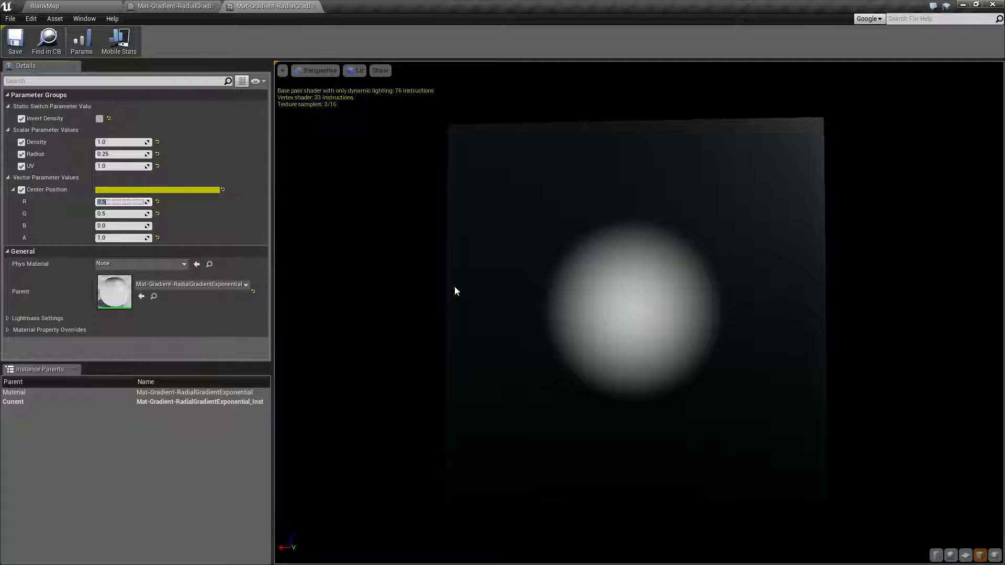
pyautogui.moveTo(412, 241)
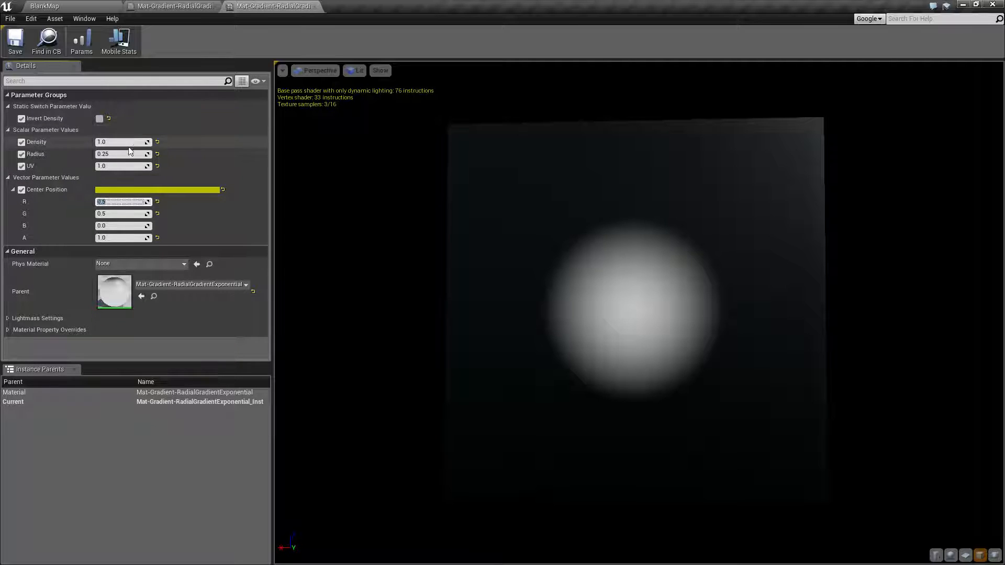
pyautogui.click(99, 119)
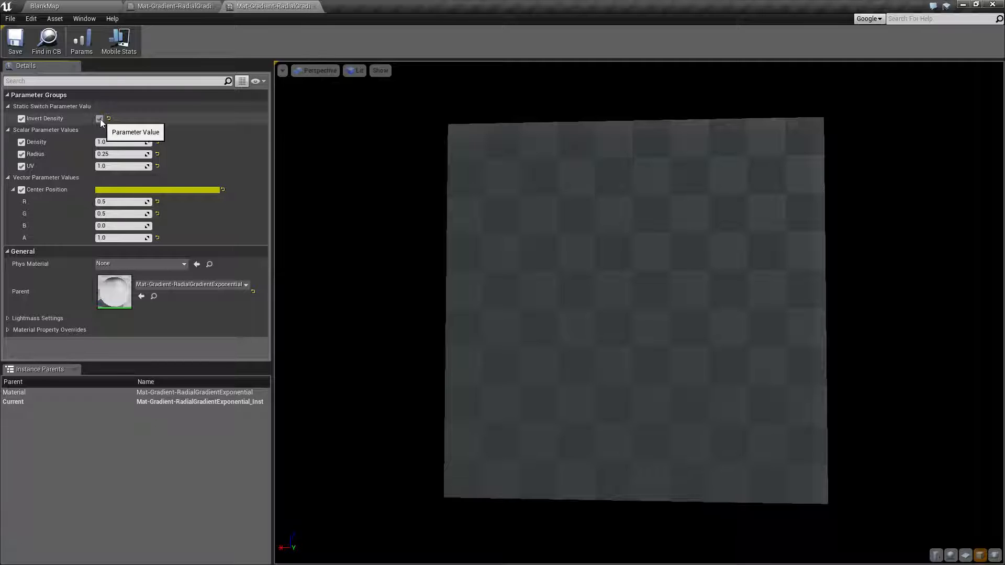
# Toggle Invert Density on, off, and on again
pyautogui.click(99, 119)
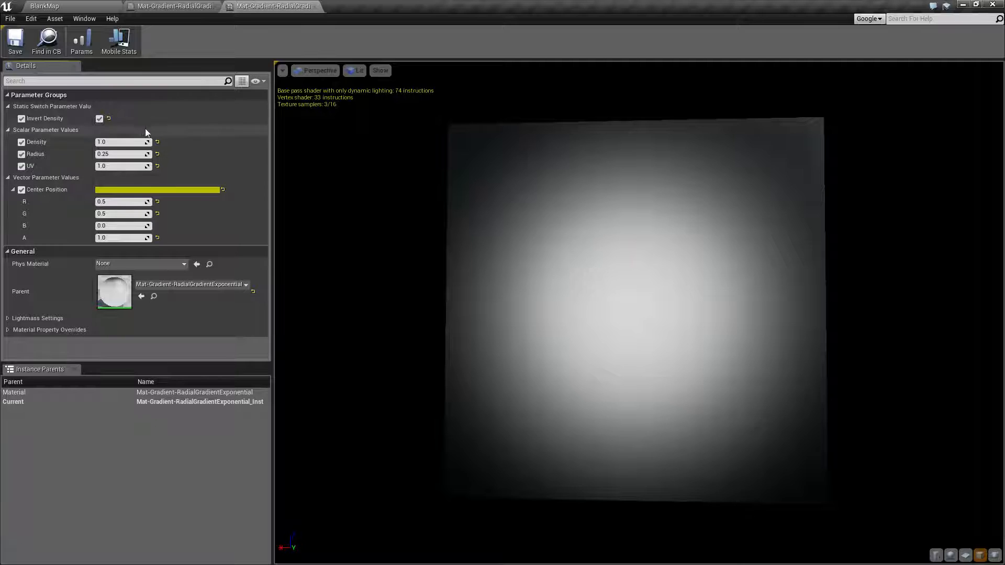
pyautogui.click(99, 118)
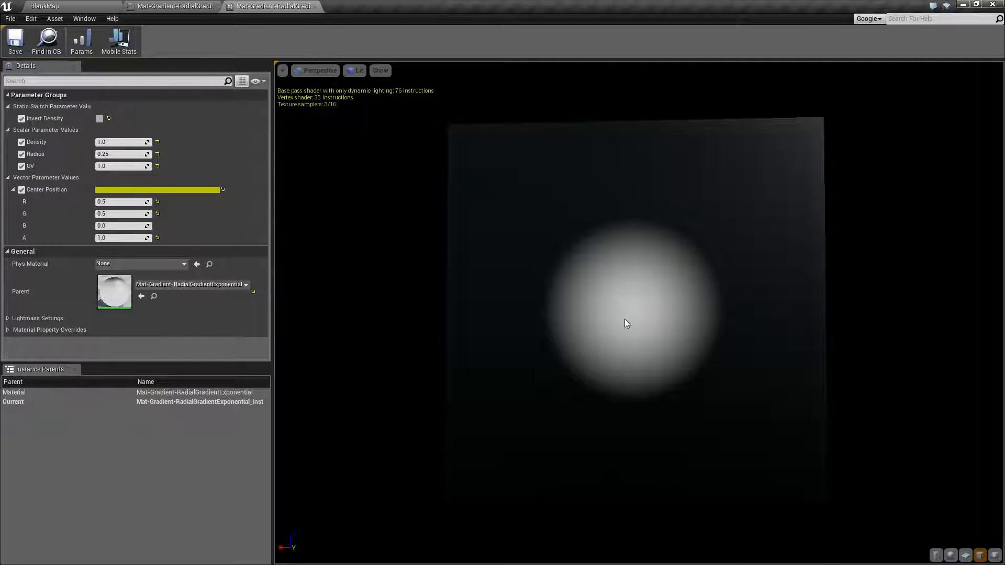
pyautogui.click(99, 119)
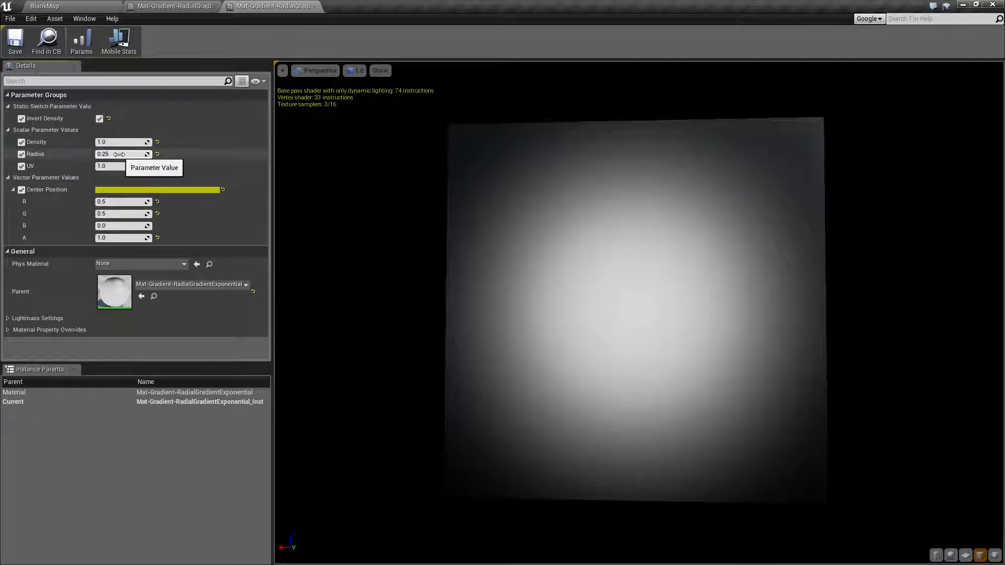
# Adjust Radius through 1.0 and 0.0, finishing at 0.5
pyautogui.moveTo(119, 154); pyautogui.dragTo(102, 154)
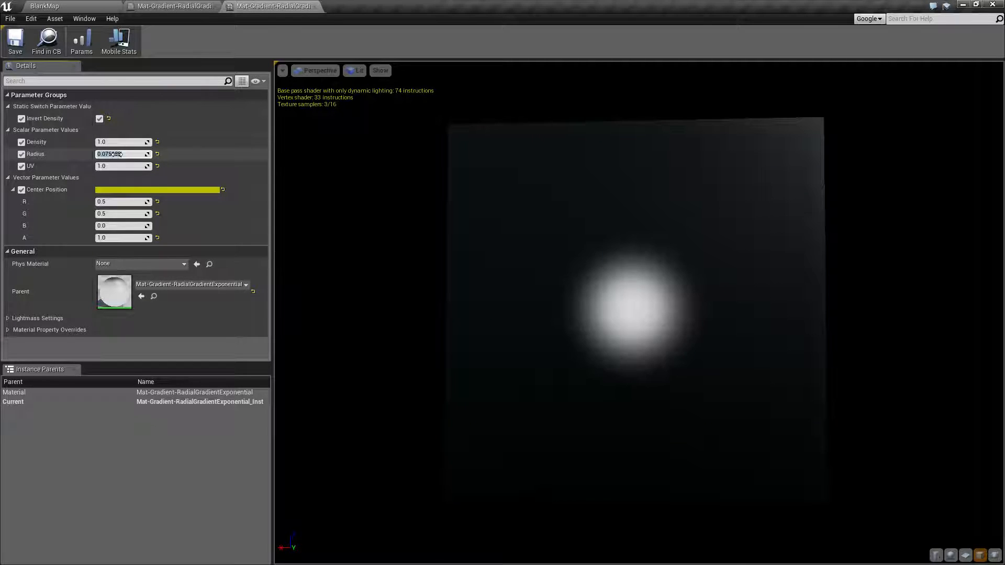
pyautogui.write('1.0')
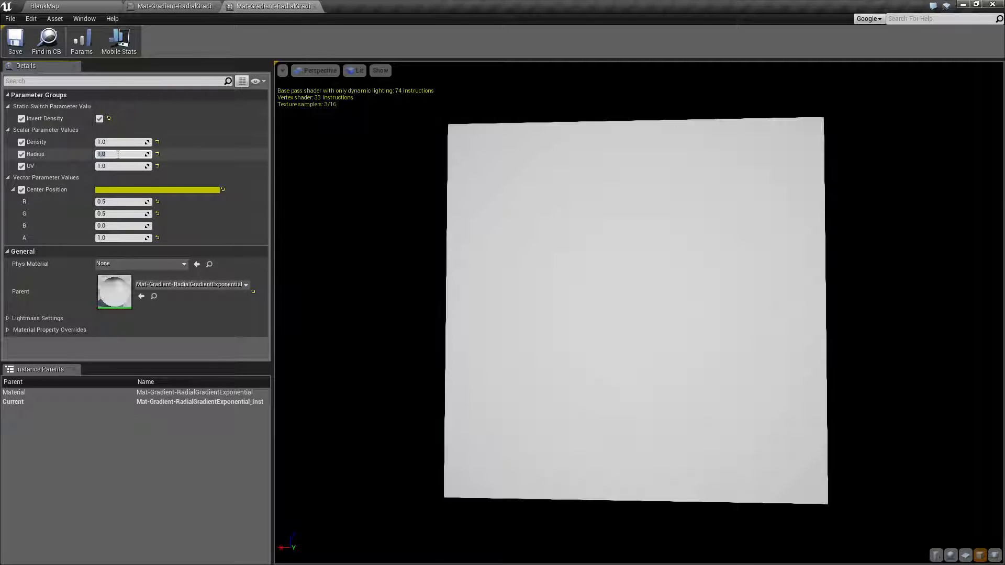
pyautogui.write('0.0')
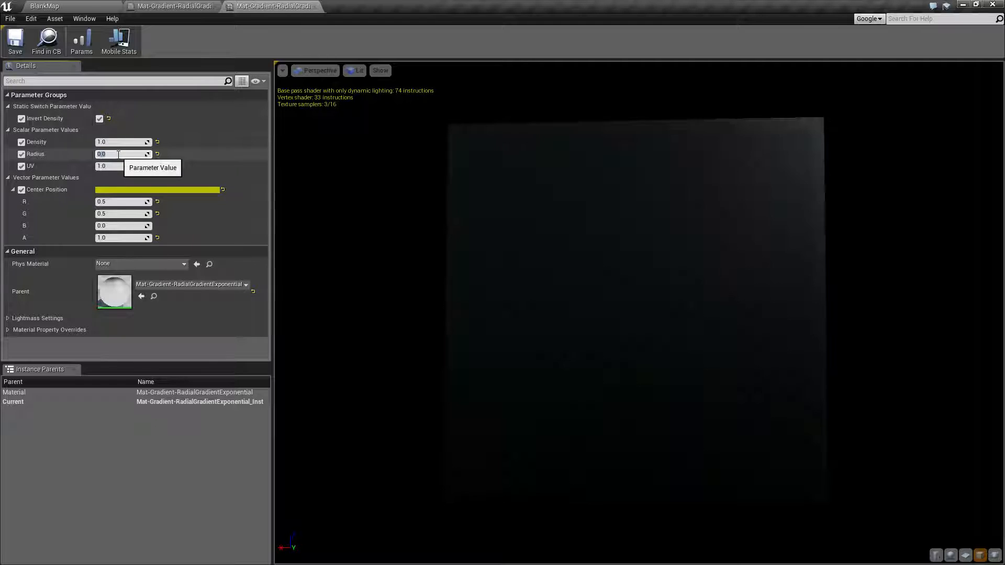
pyautogui.write('0.5')
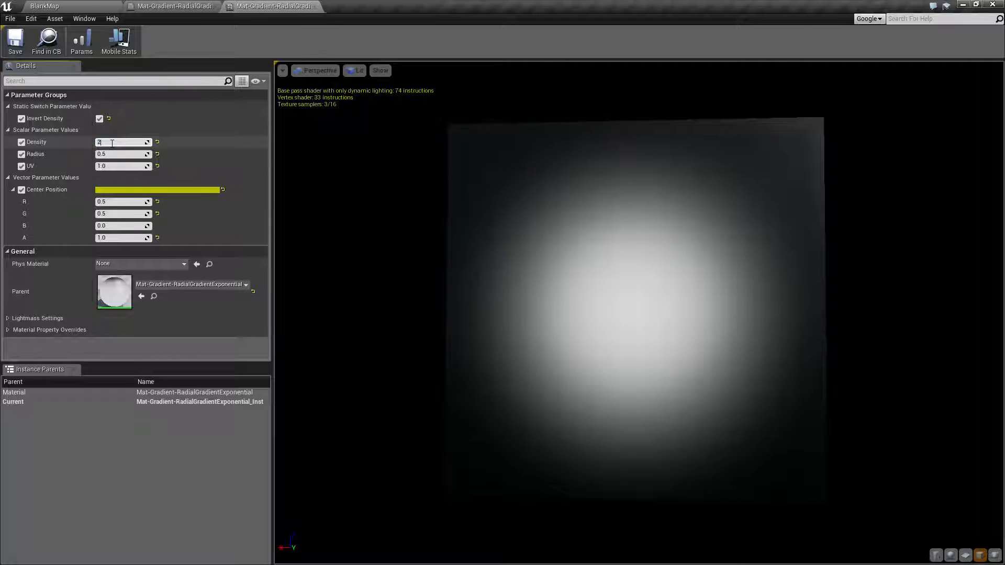
# Set Density to 2.33 and compare Invert Density off versus on
pyautogui.write('2.33')
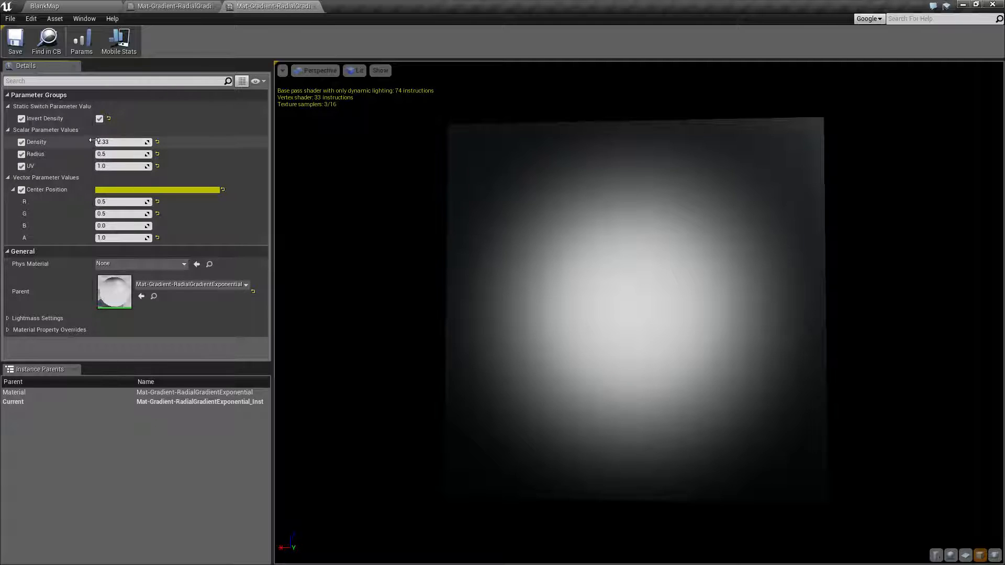
pyautogui.click(99, 119)
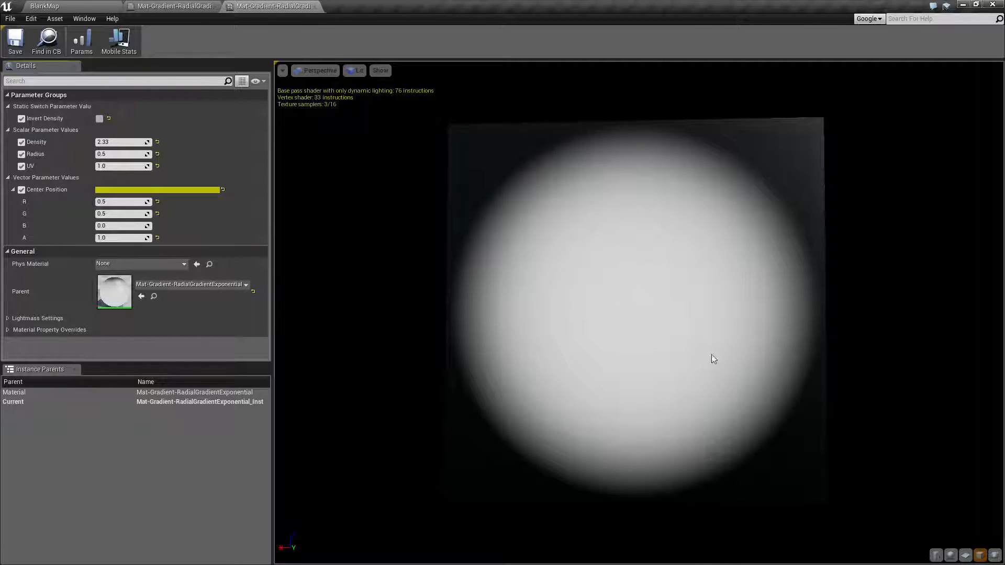
pyautogui.click(99, 118)
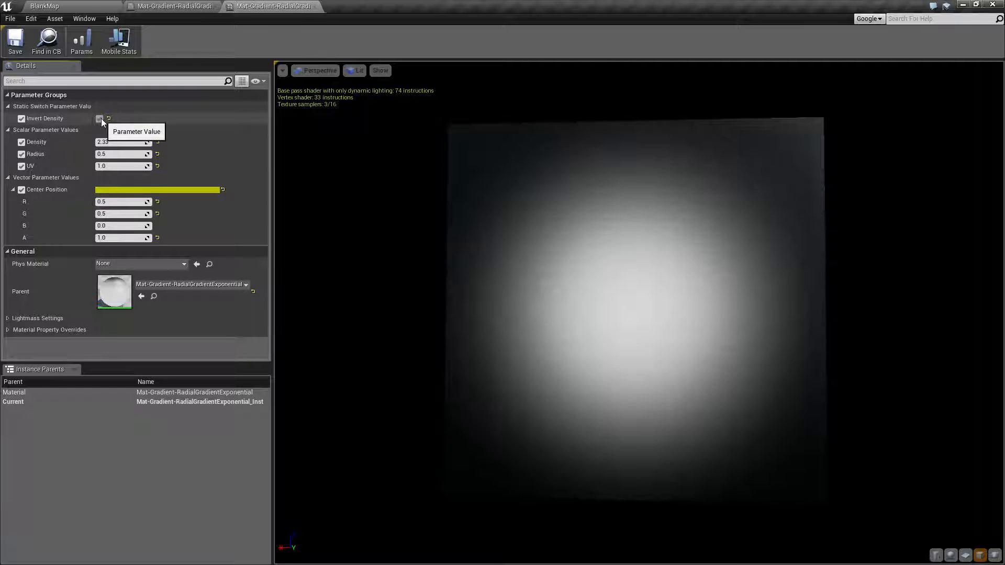
pyautogui.click(99, 119)
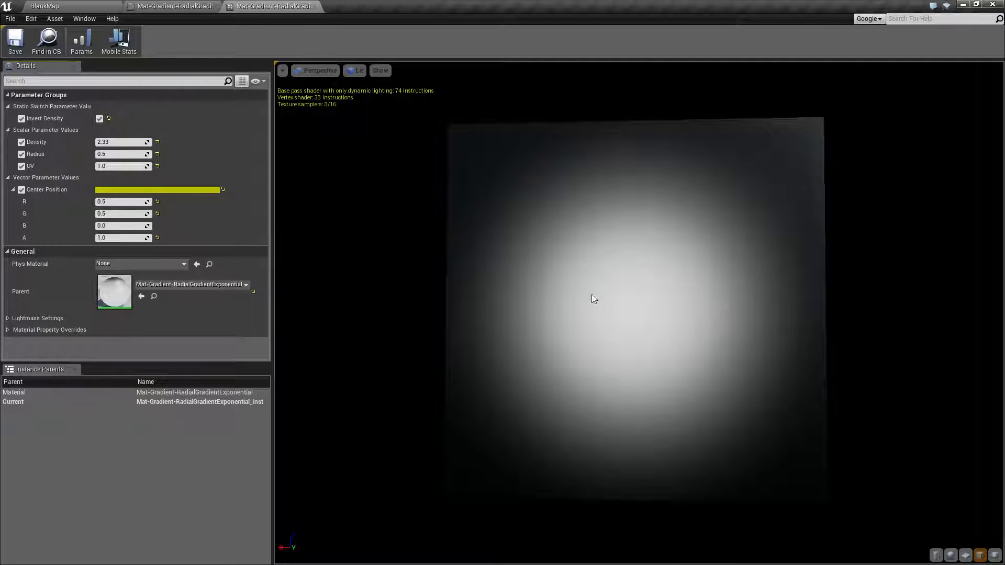
pyautogui.moveTo(415, 126)
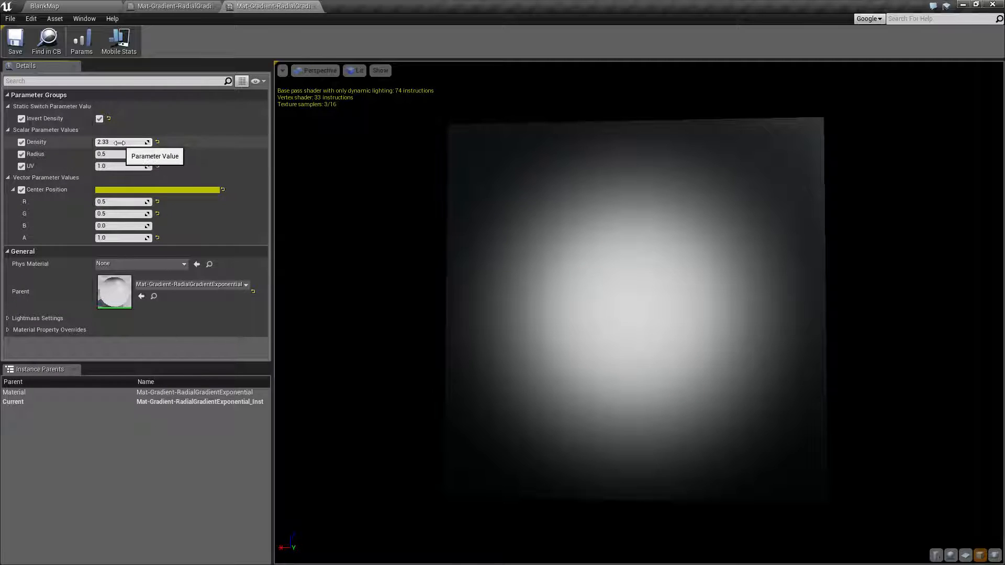
# Experiment with Density and Radius sliders, then restore their earlier values
pyautogui.moveTo(119, 142); pyautogui.dragTo(135, 142)
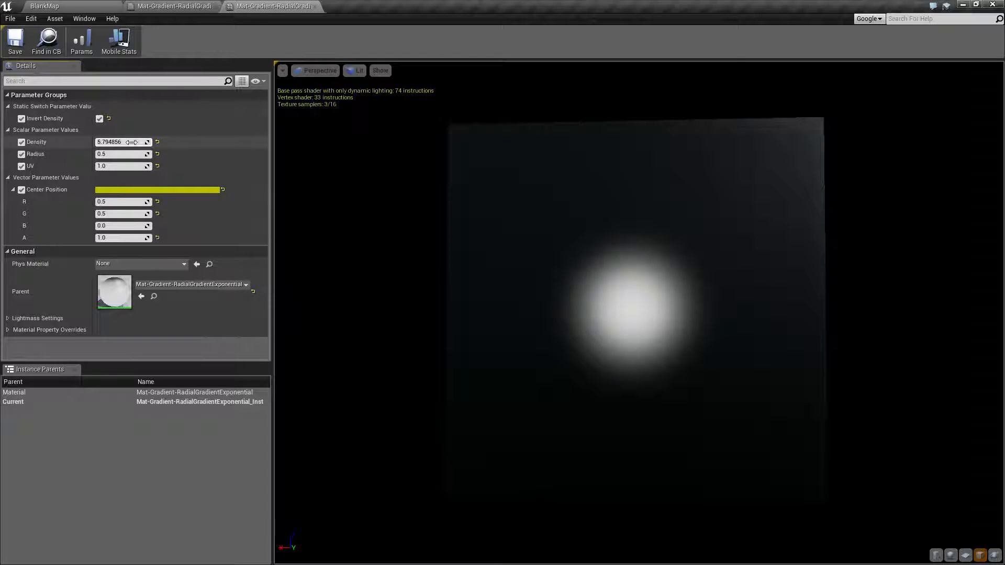
pyautogui.moveTo(121, 142); pyautogui.dragTo(135, 142)
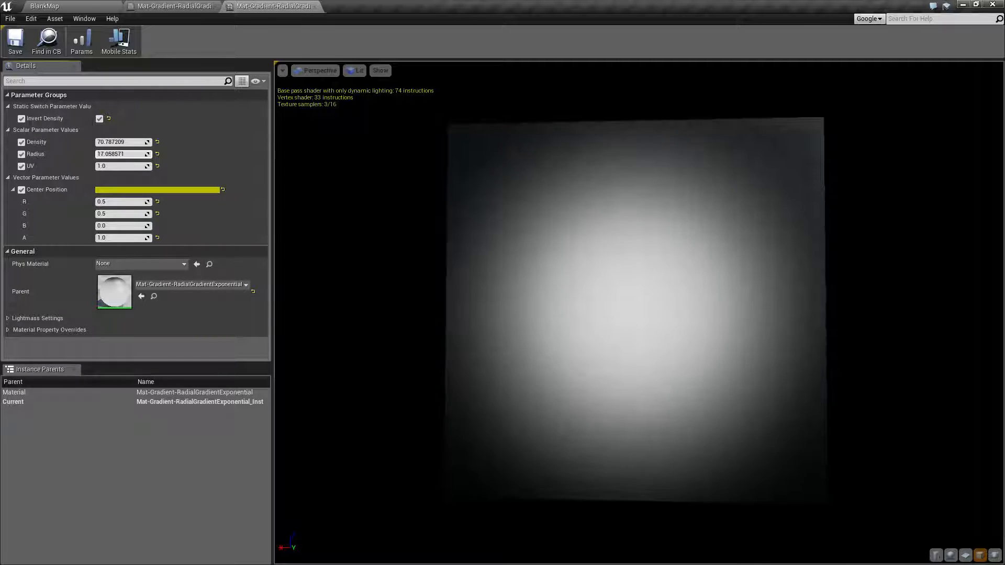
pyautogui.write('107.694504')
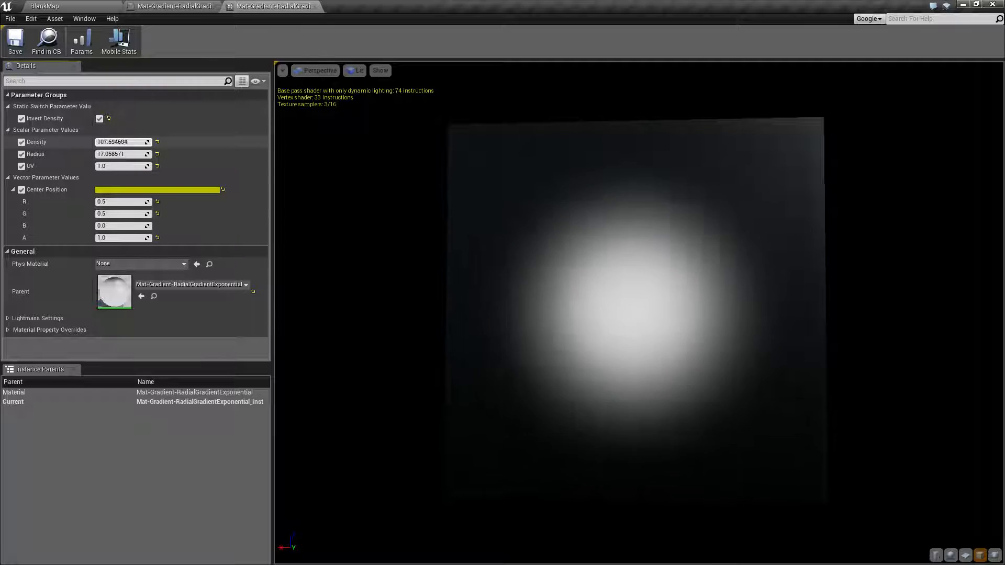
pyautogui.click(157, 154)
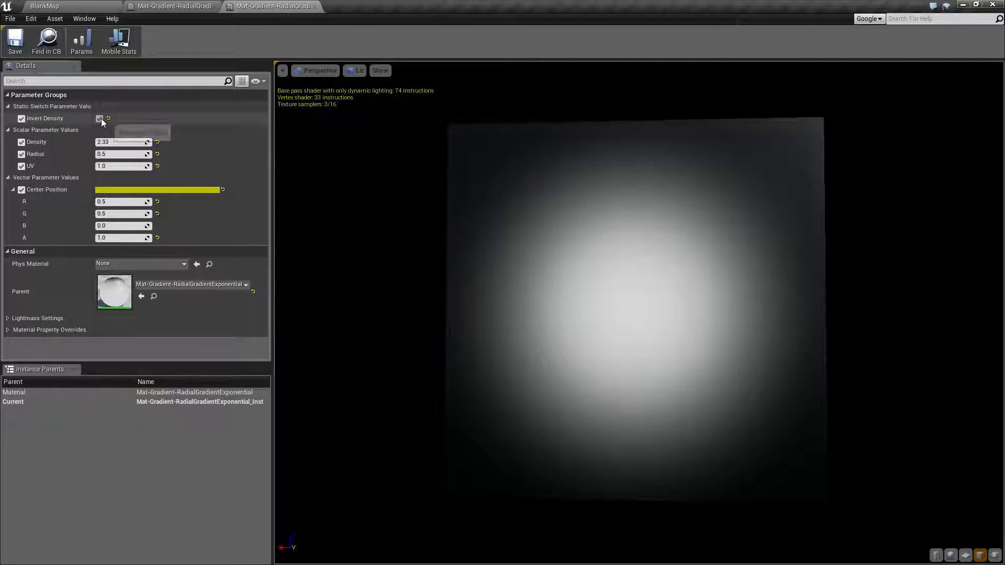
# Retype Density 2.33 and leave Invert Density off for a large bright disc
pyautogui.click(99, 119)
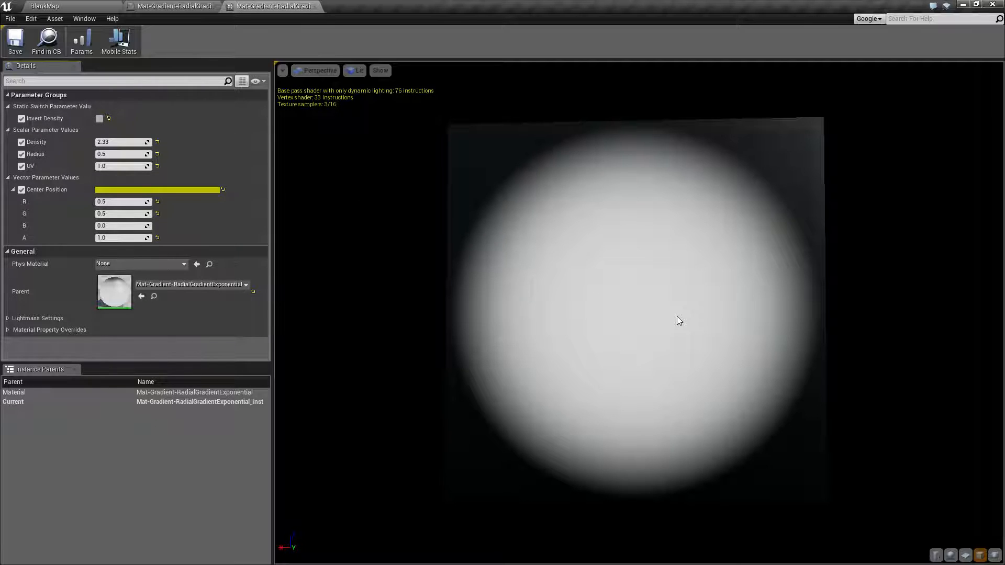
pyautogui.click(99, 119)
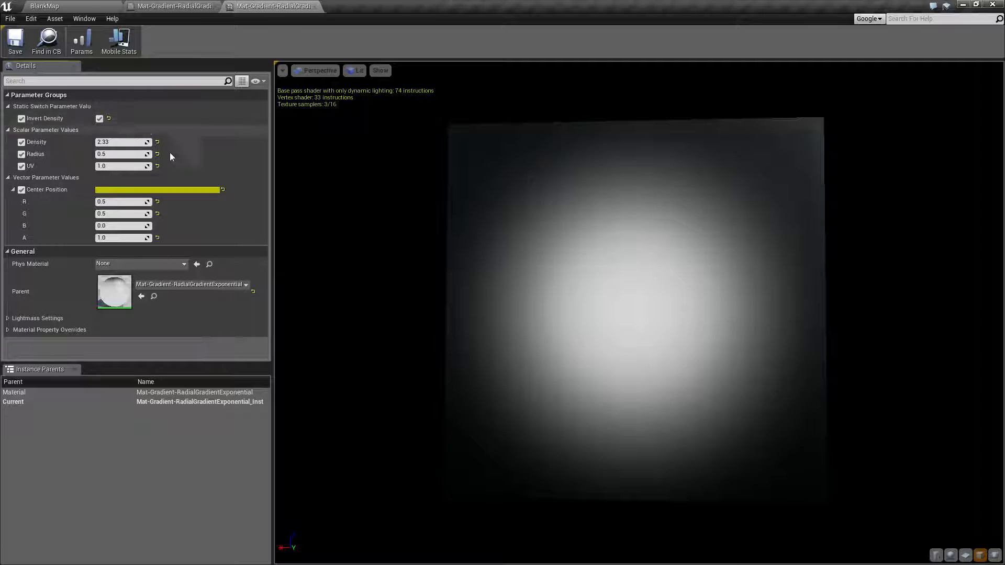
pyautogui.moveTo(288, 186)
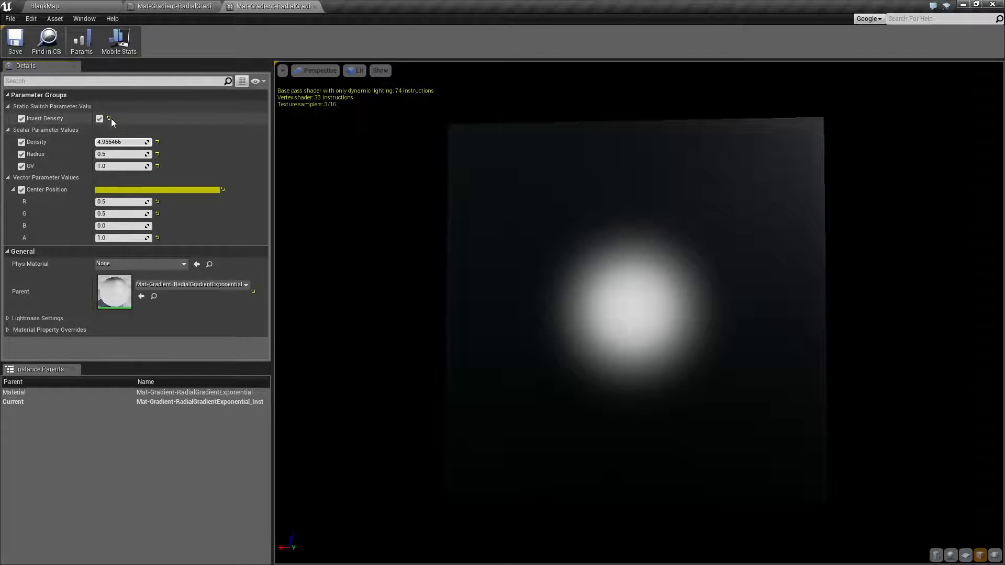
pyautogui.write('2.33')
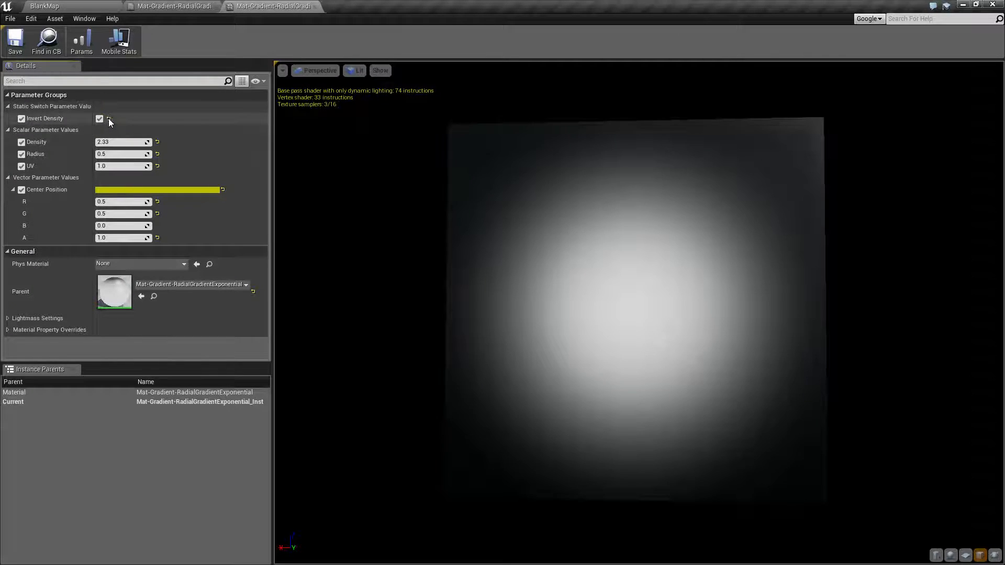
pyautogui.click(99, 119)
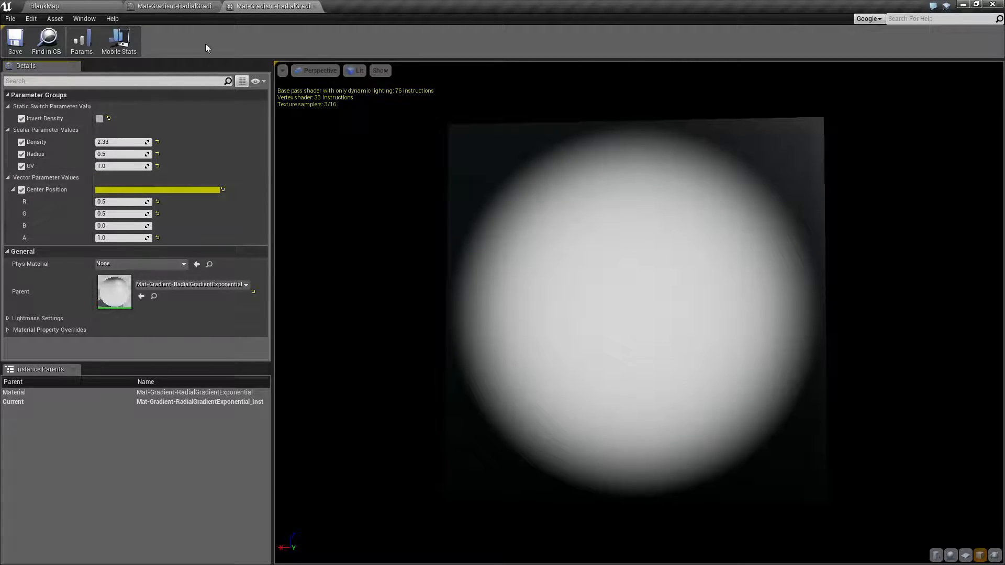